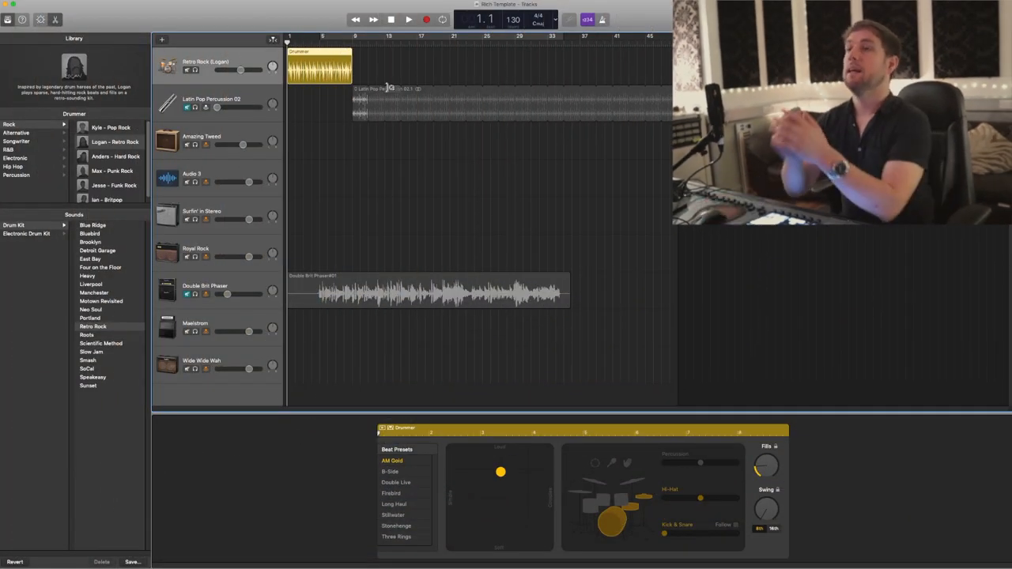
Look at the Surfin' in Stereo guitar sounds, then select the Double Brit Phaser track
click(193, 174)
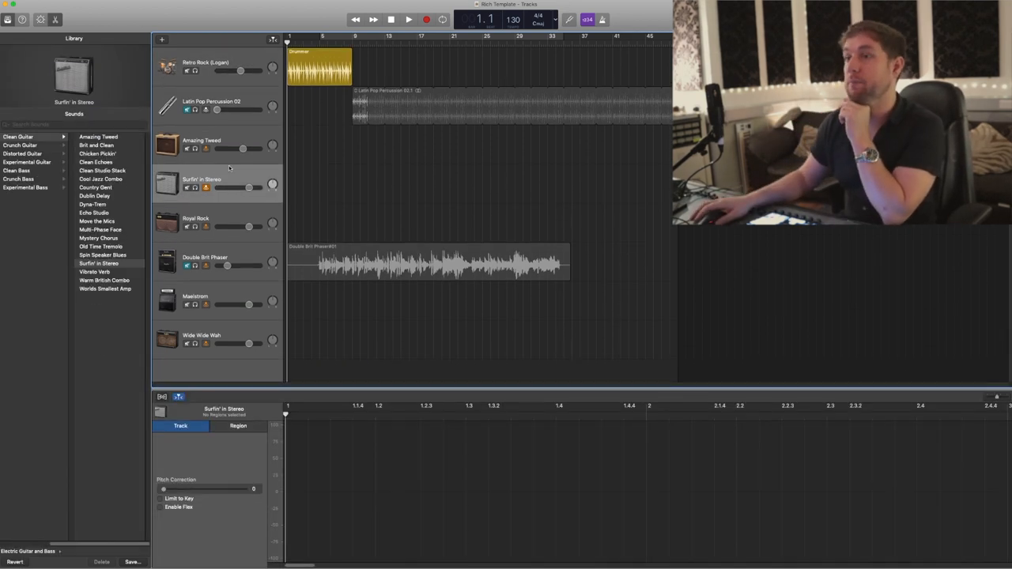
mouse_move(230, 181)
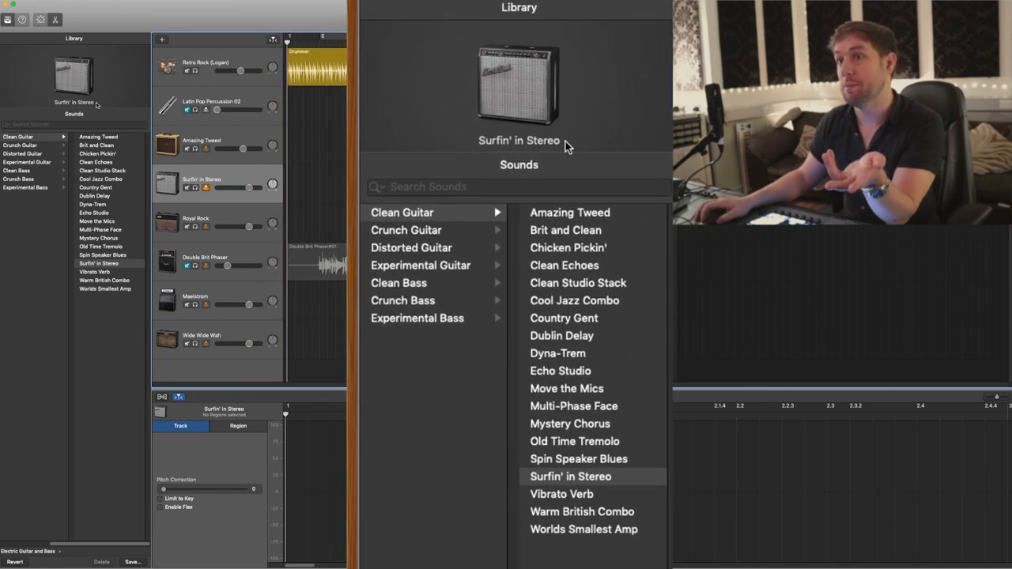
mouse_move(614, 492)
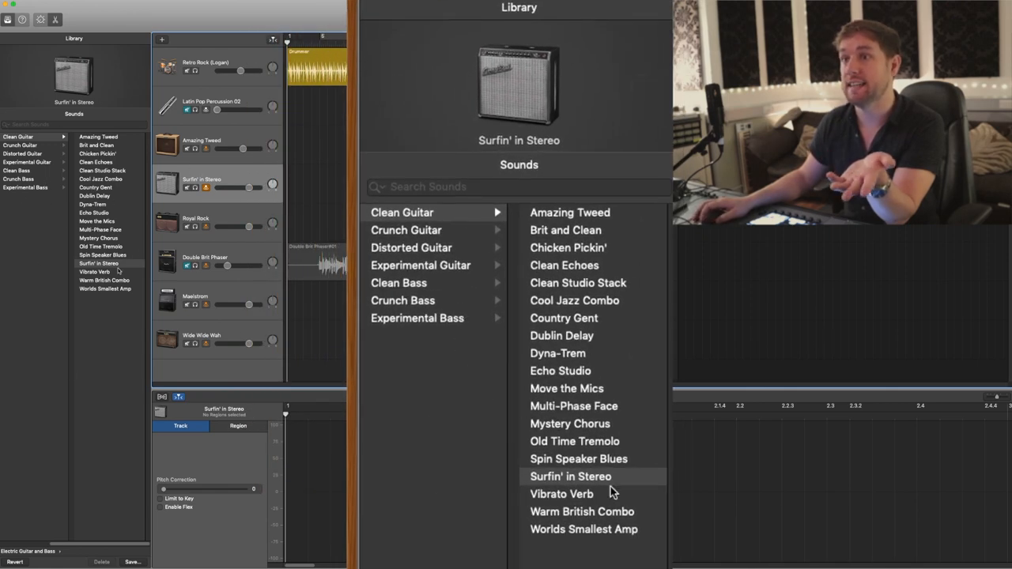
mouse_move(569, 360)
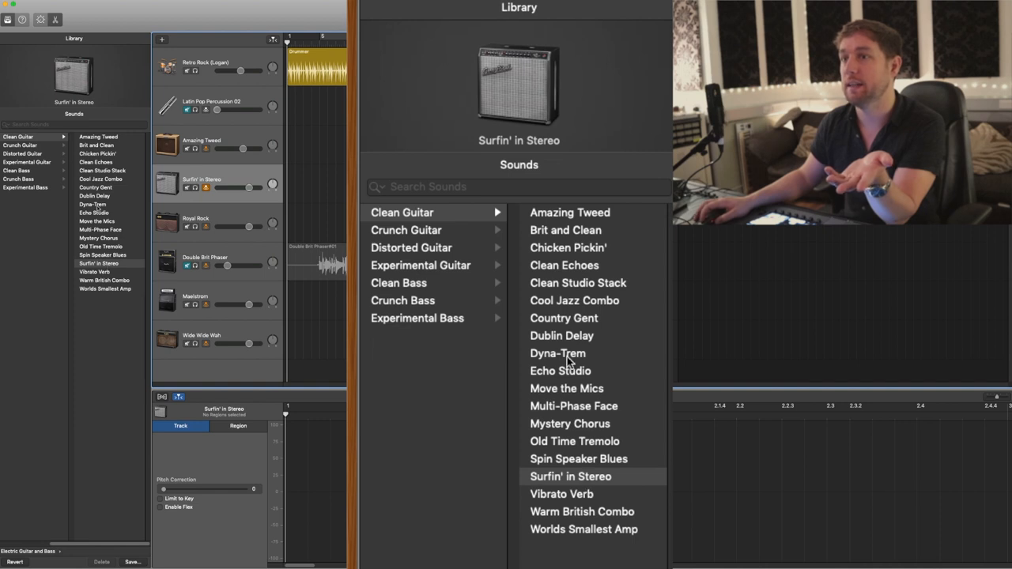
click(557, 354)
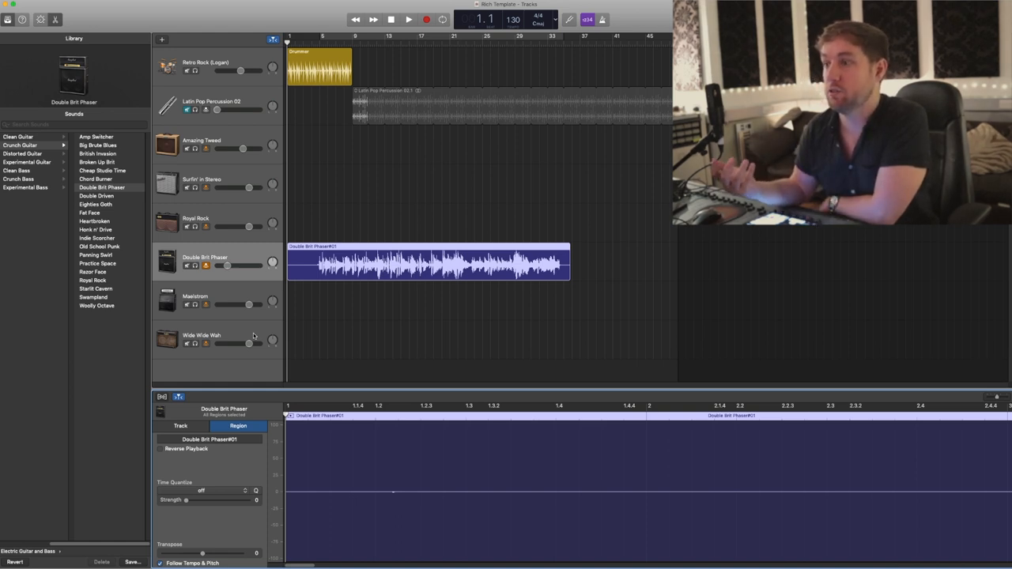
Show the amp and effects Smart Controls for the Double Brit Phaser track
click(166, 396)
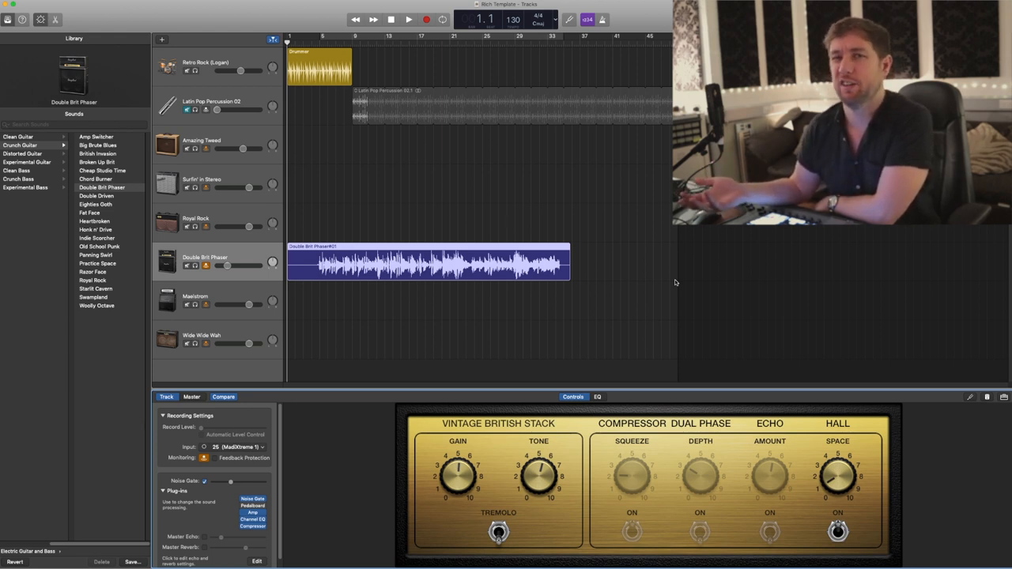
mouse_move(313, 379)
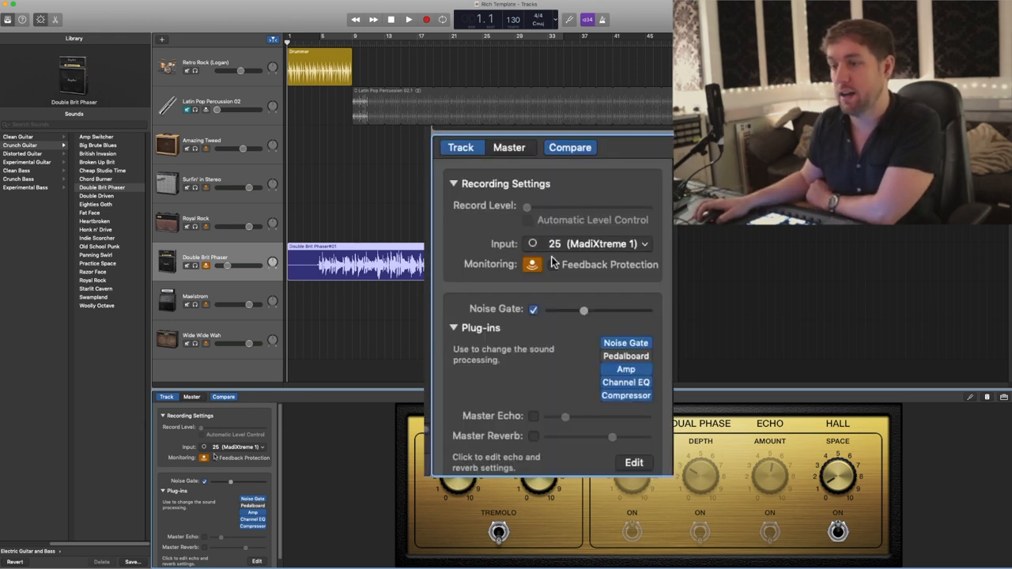
mouse_move(593, 336)
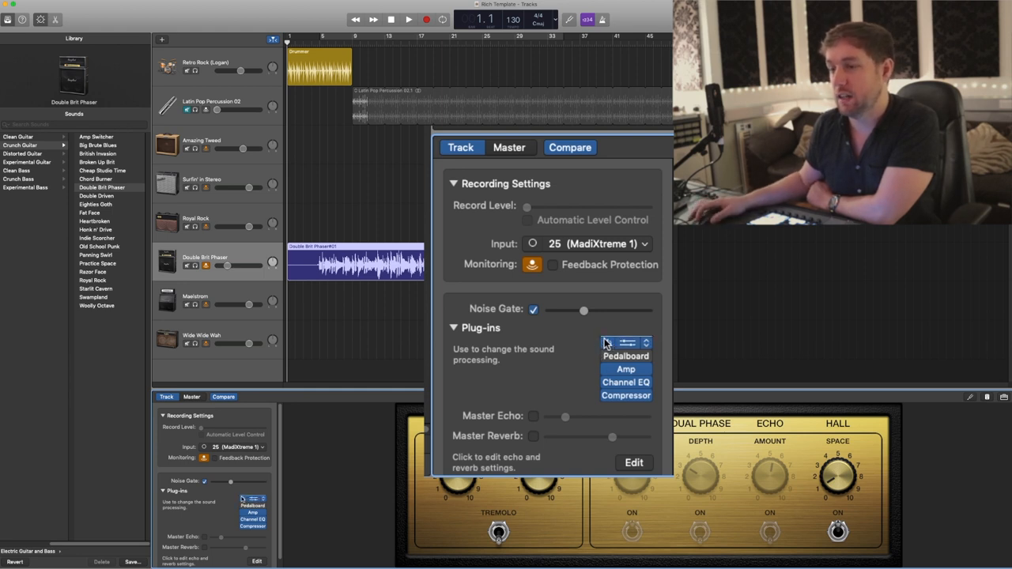
mouse_move(625, 296)
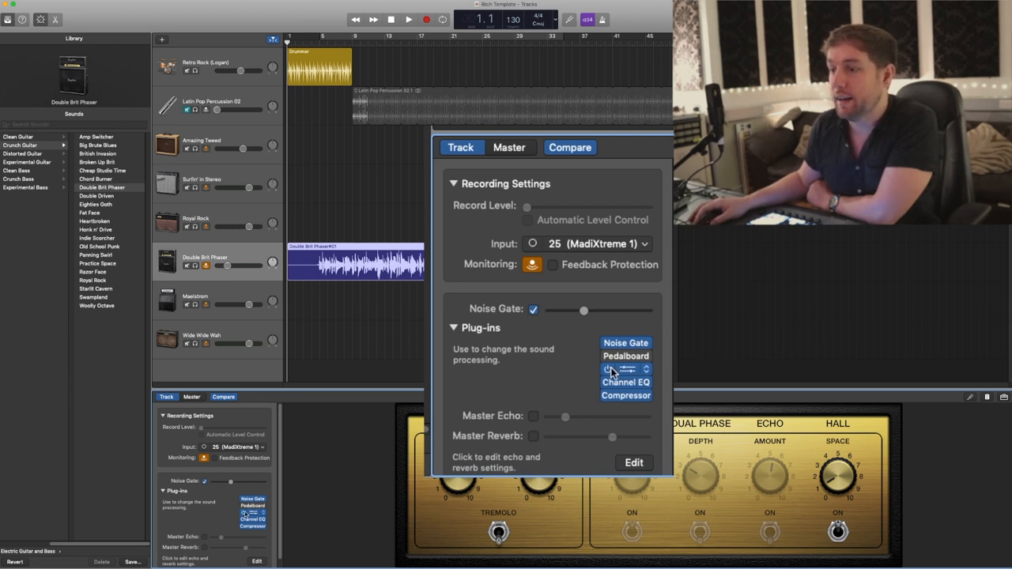
click(626, 370)
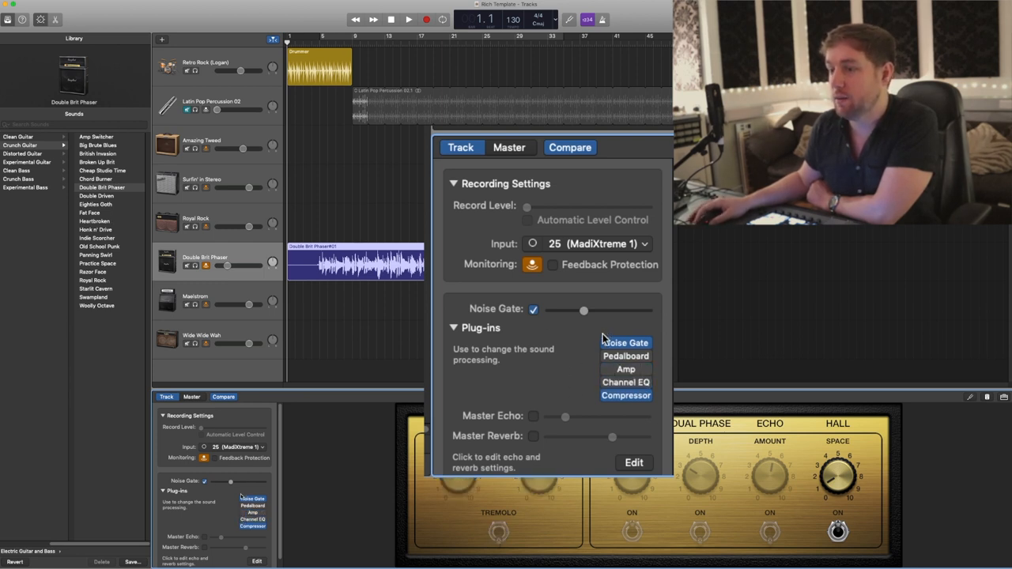
click(534, 308)
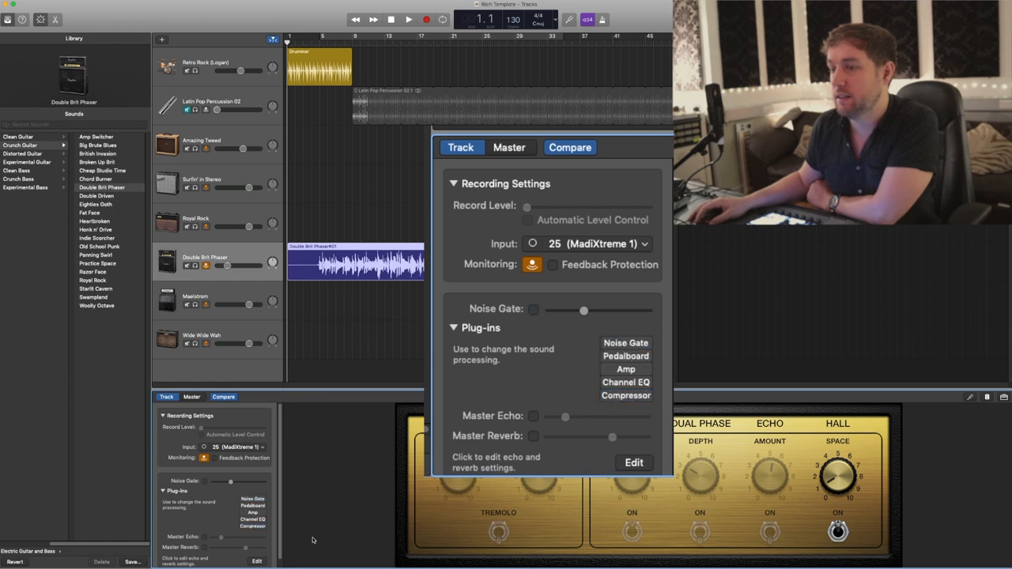
mouse_move(490, 338)
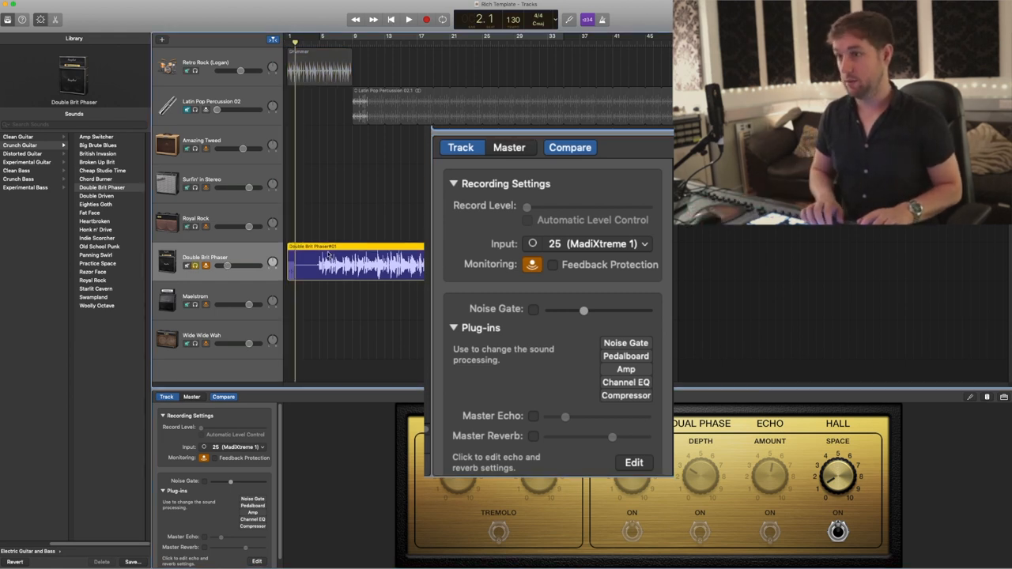
click(408, 19)
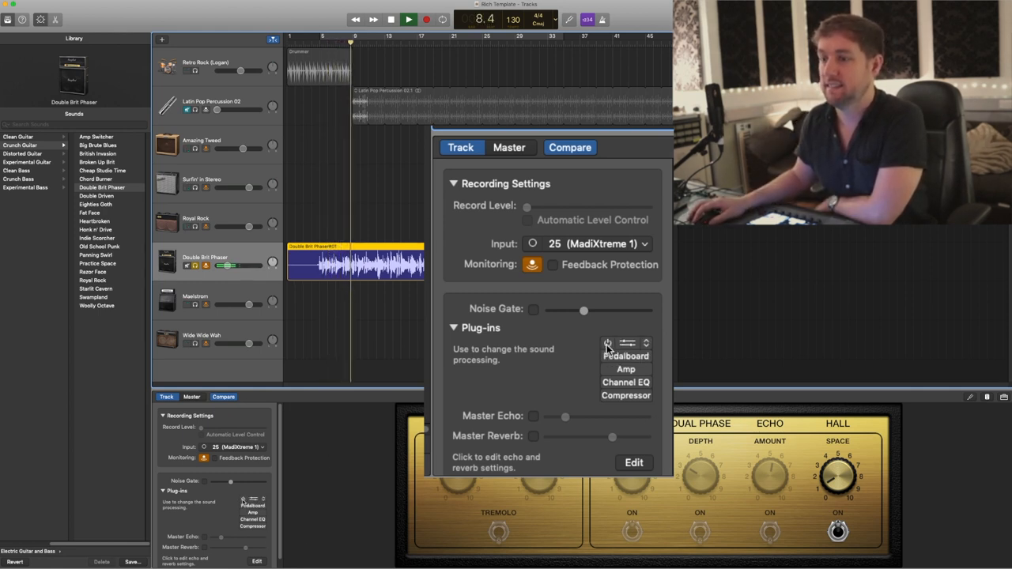
click(533, 308)
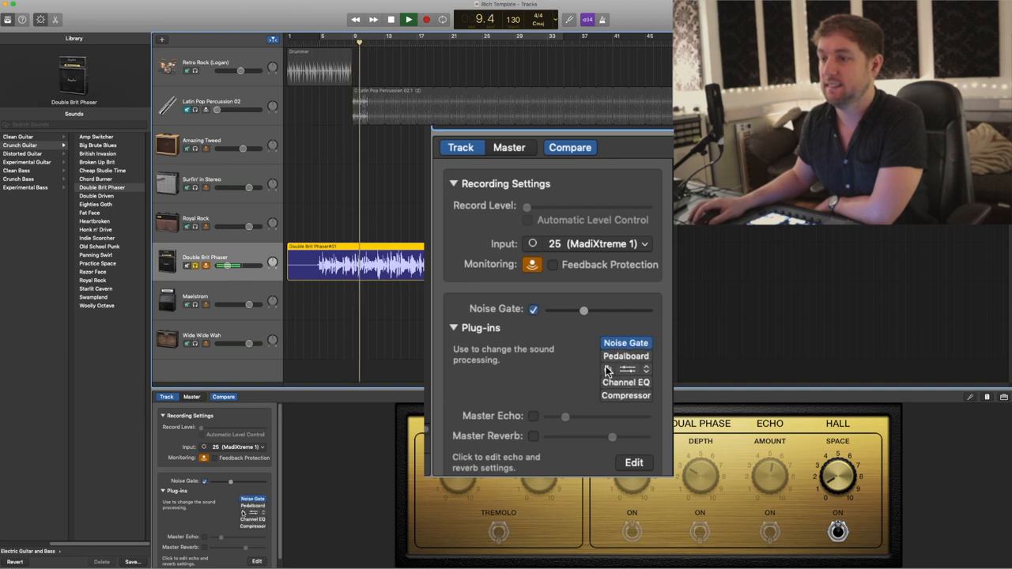
click(626, 370)
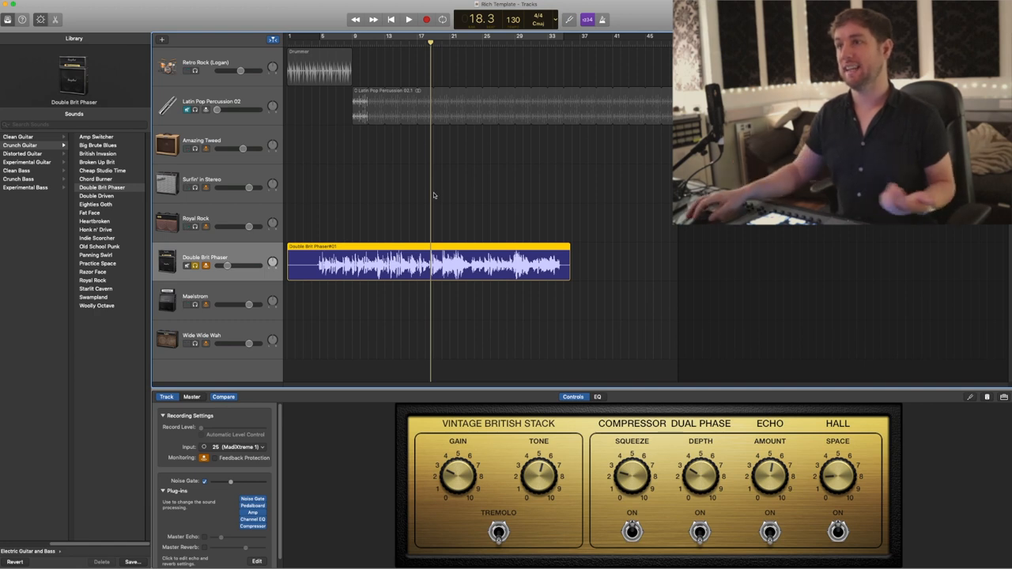
mouse_move(259, 452)
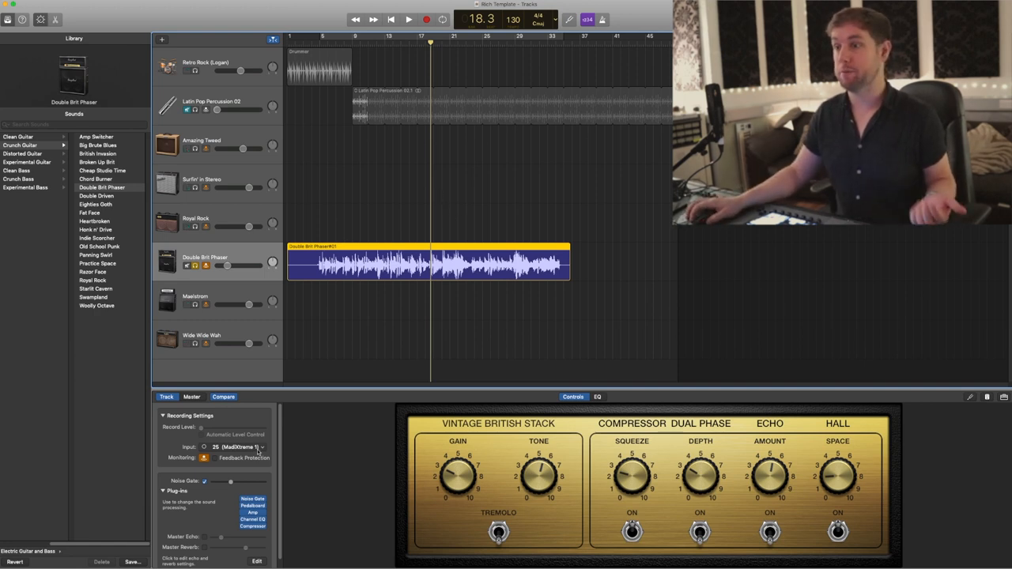
Try the recorded guitar take on the Royal Rock, Amazing Tweed and Surfin' in Stereo amps
click(237, 446)
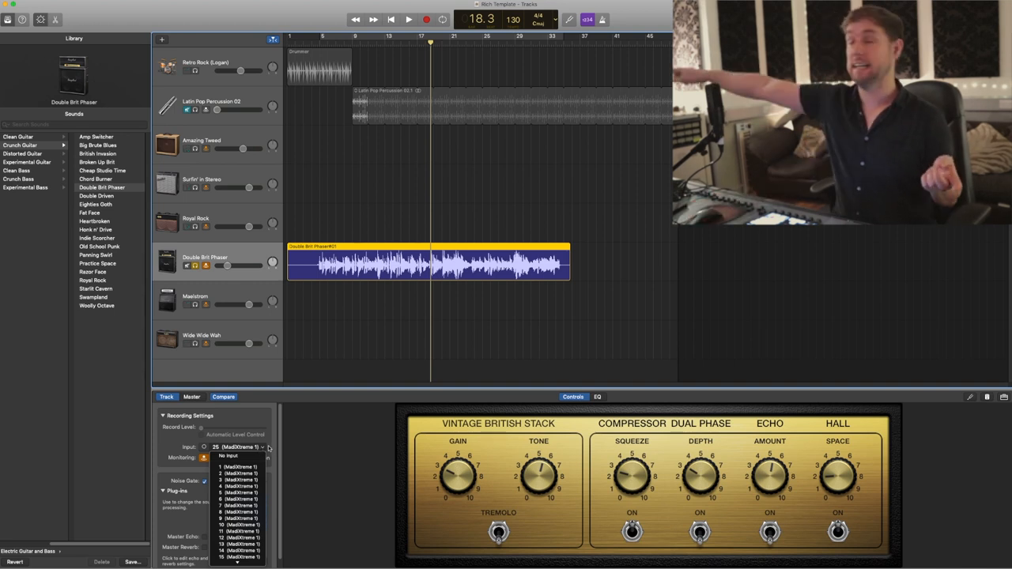
drag(427, 266, 430, 225)
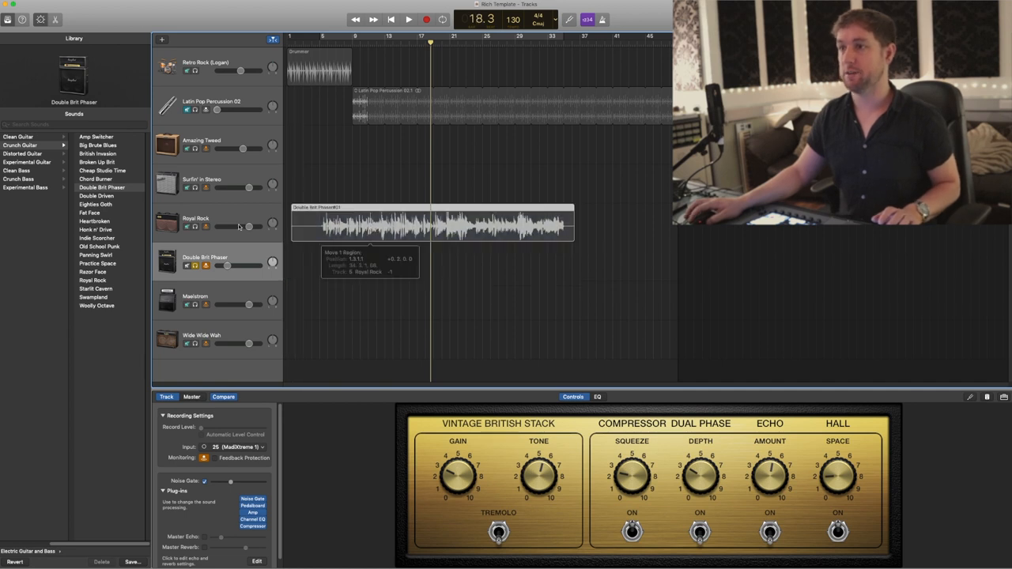
drag(430, 224, 293, 224)
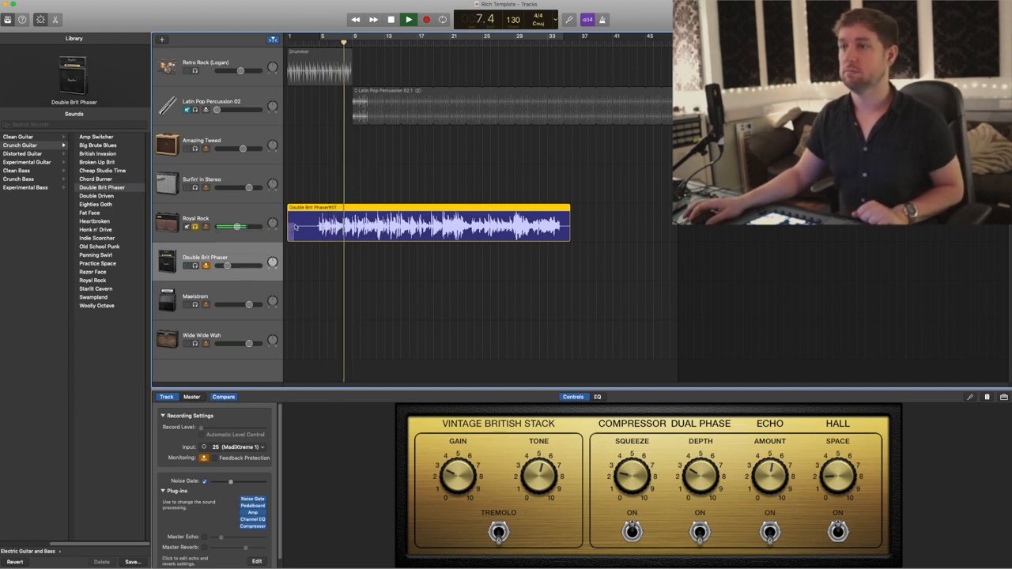
click(408, 19)
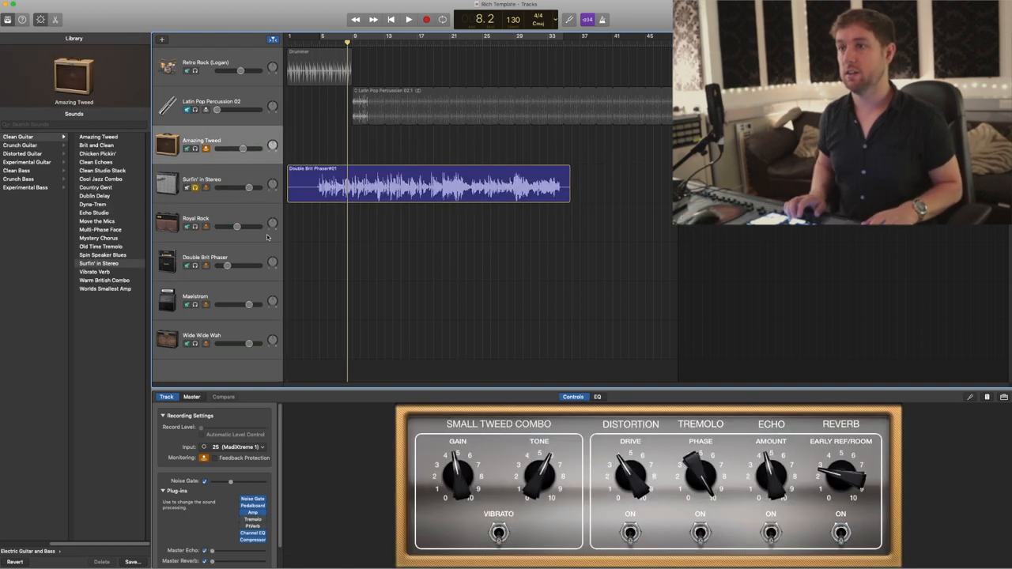
click(253, 531)
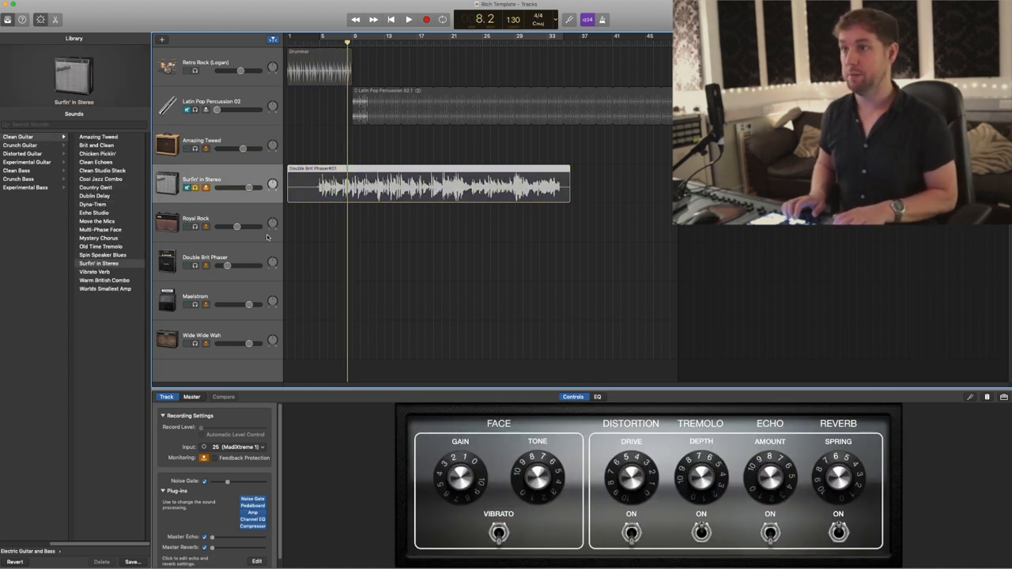
Play the take, settle it on the Royal Rock amp track, and select the Drummer track
click(427, 186)
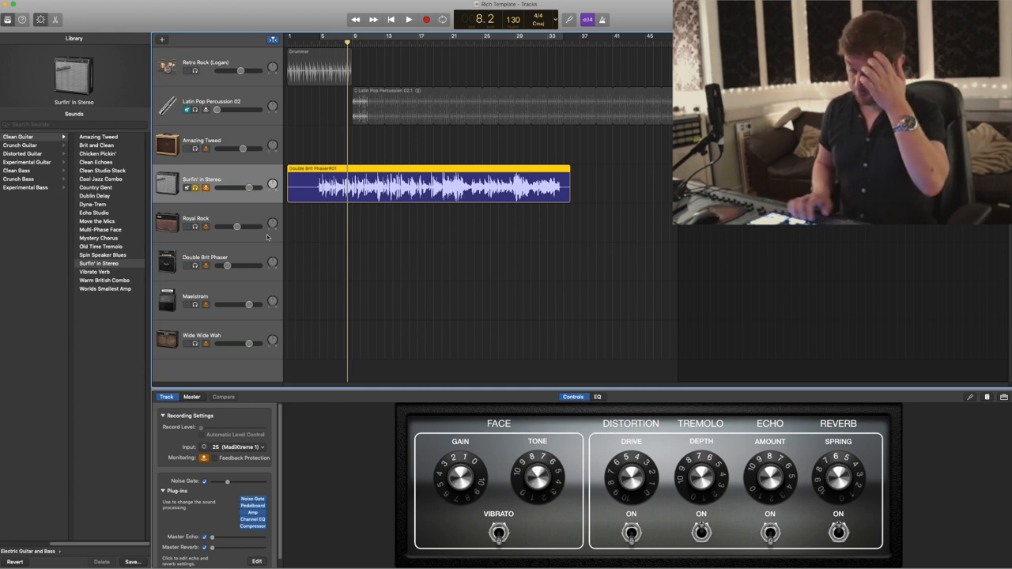
click(320, 36)
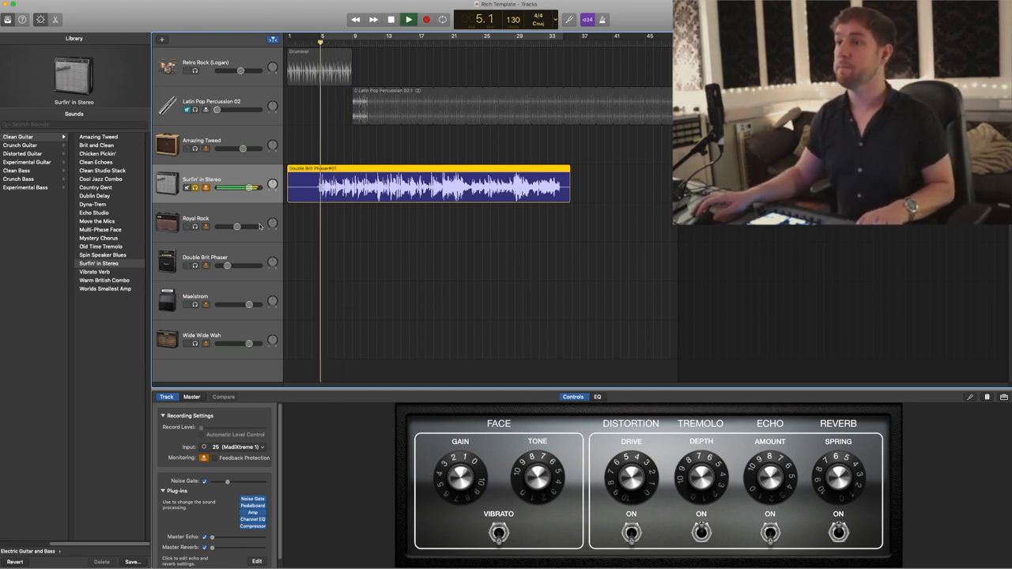
drag(250, 187, 234, 187)
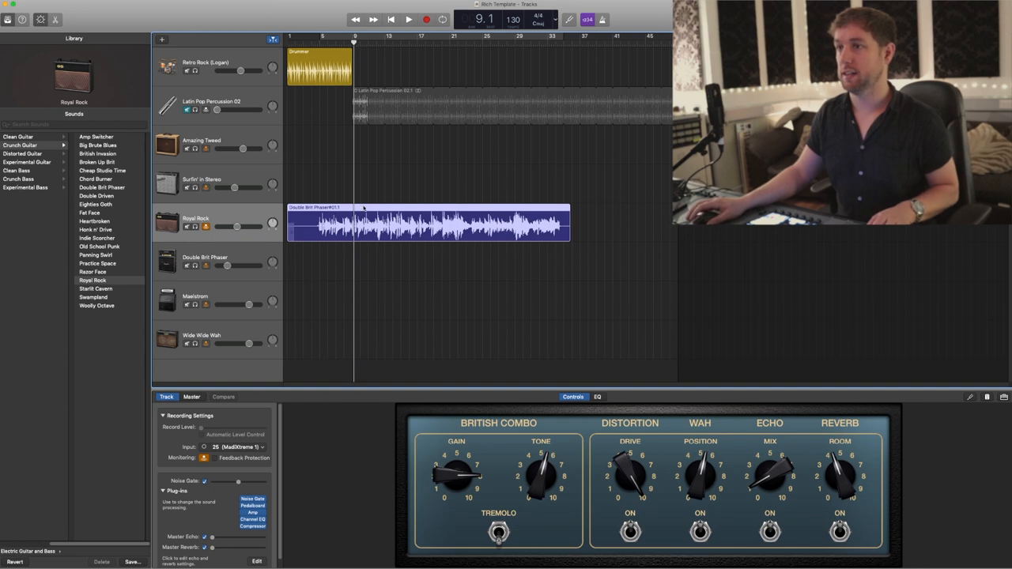
click(408, 19)
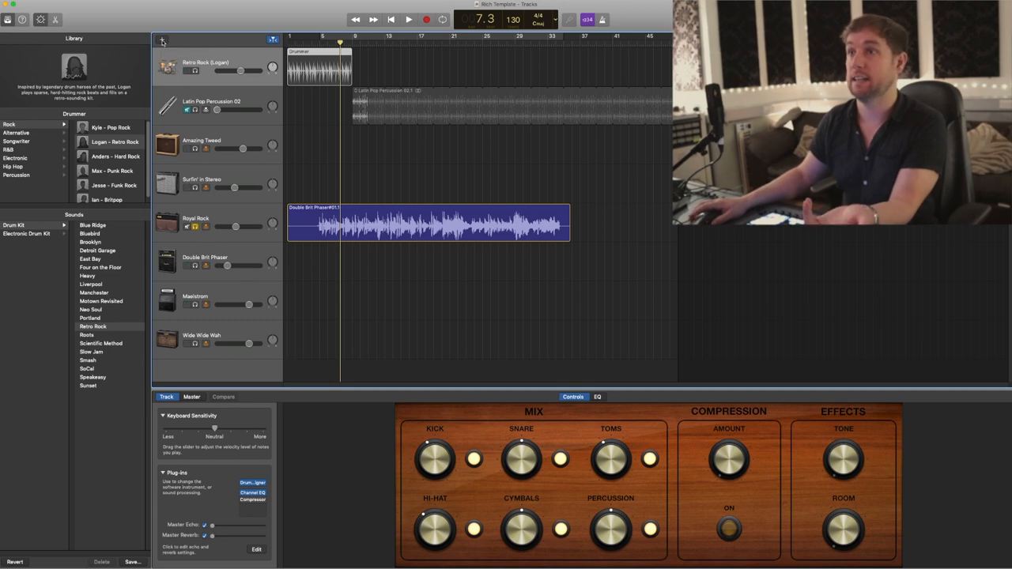
Create a second Drummer track with its own drummer region
click(162, 39)
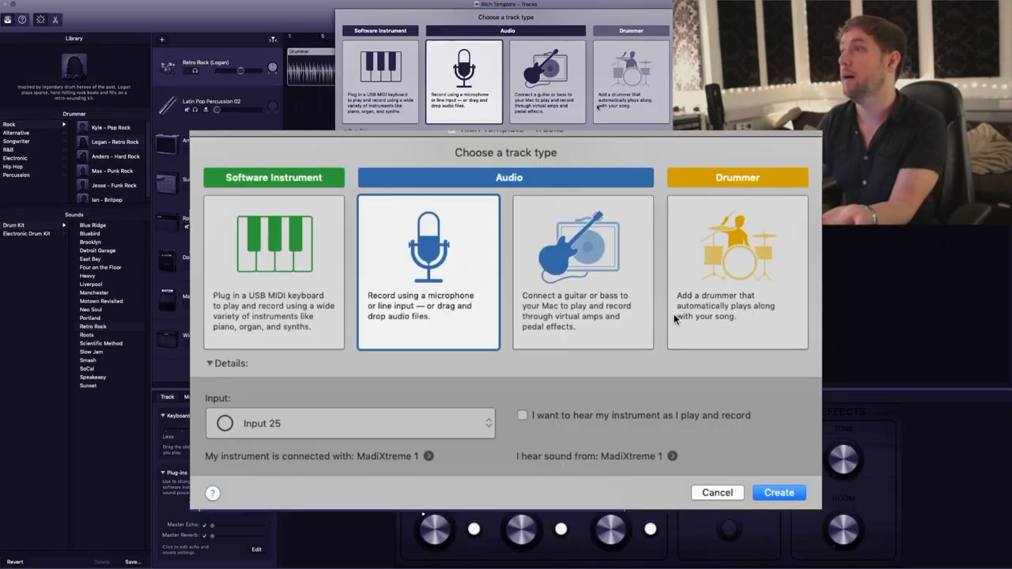
mouse_move(740, 263)
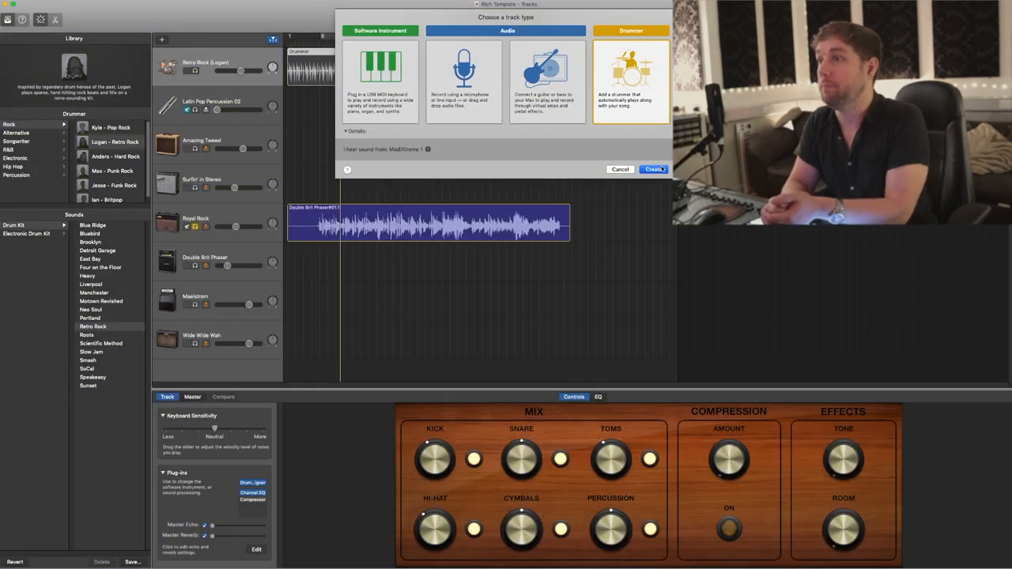
click(655, 169)
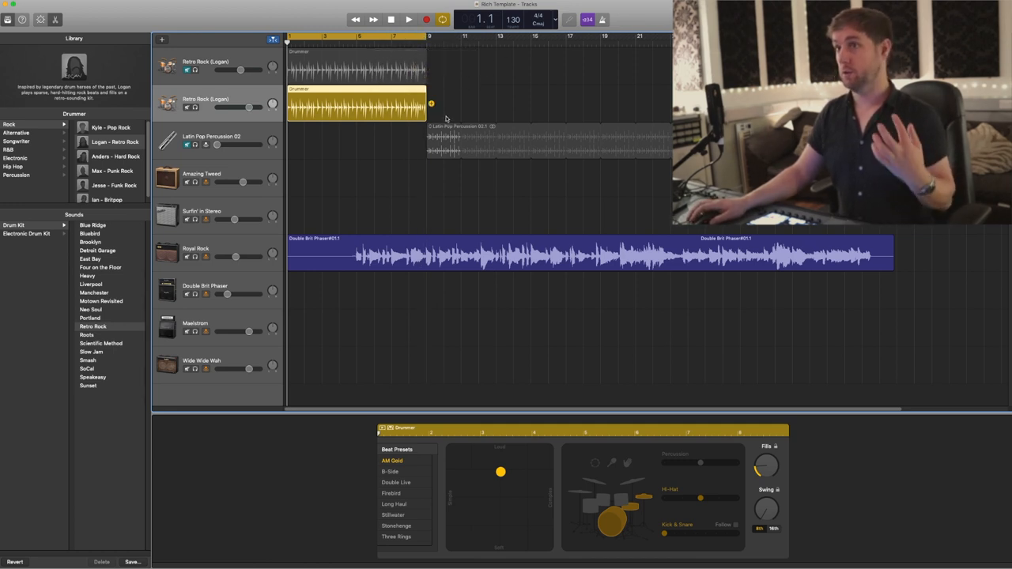
click(408, 19)
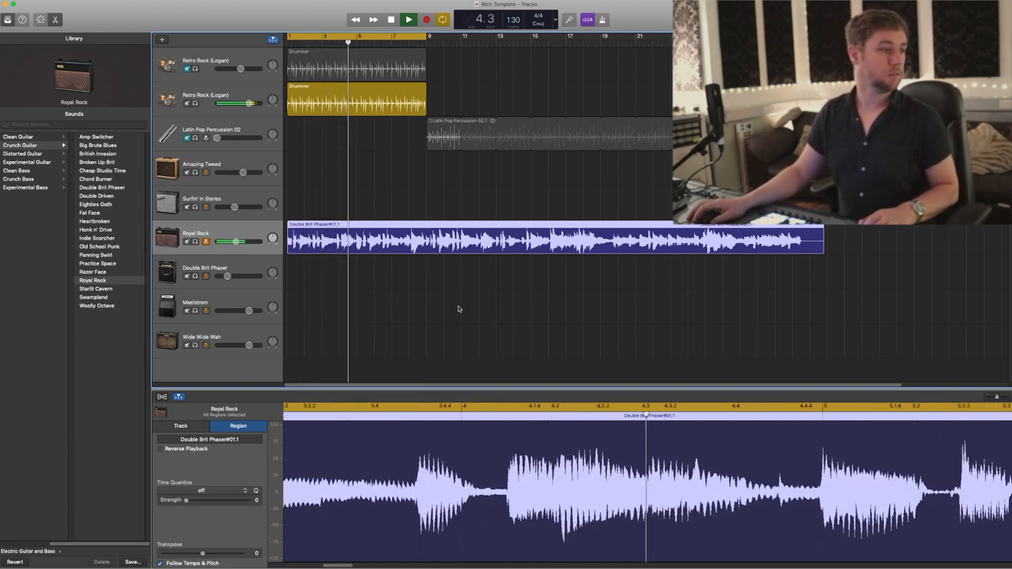
click(408, 19)
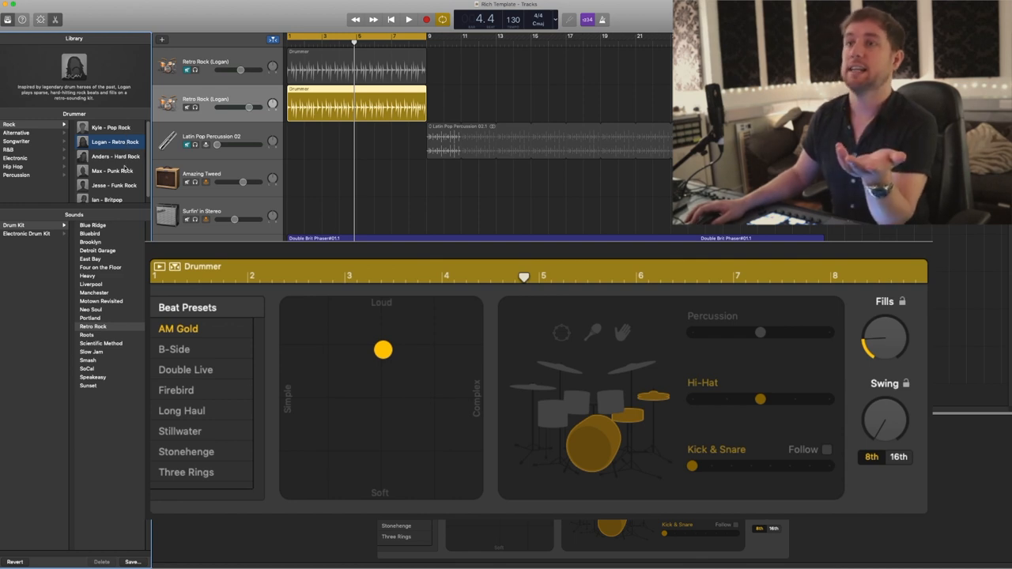
Audition the Hard Rock and Britpop drummers while playing the region
click(112, 171)
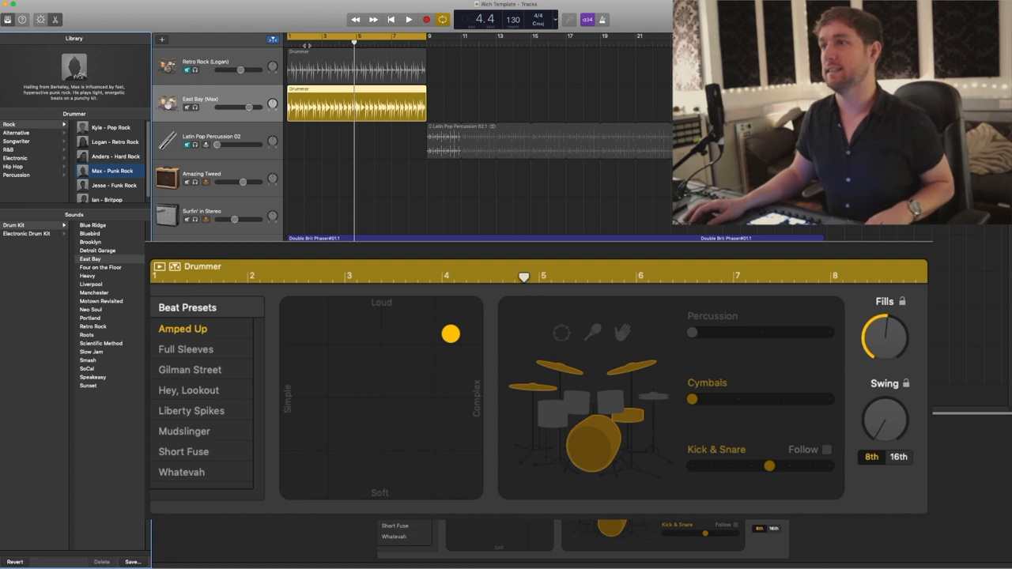
click(408, 19)
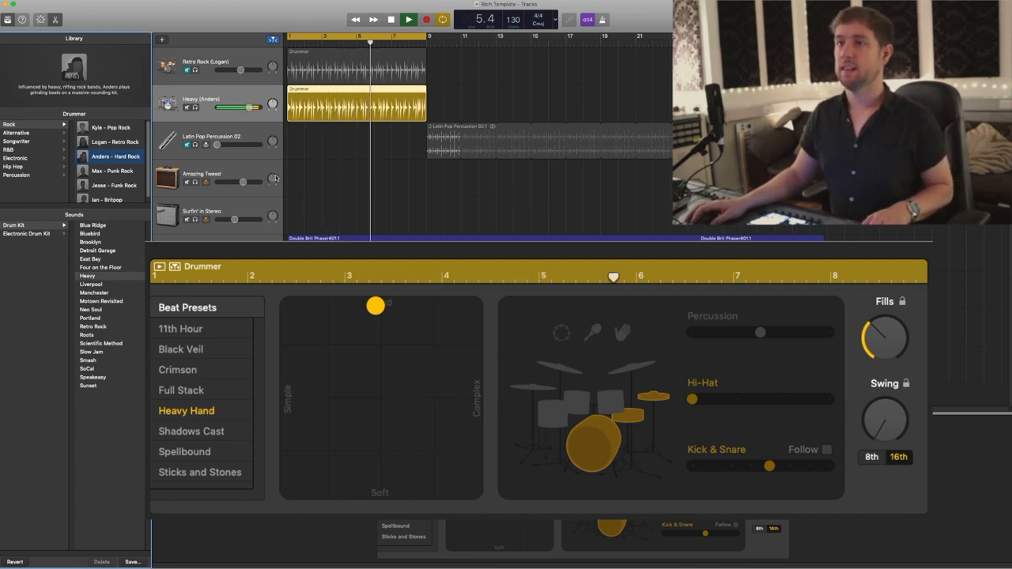
click(408, 19)
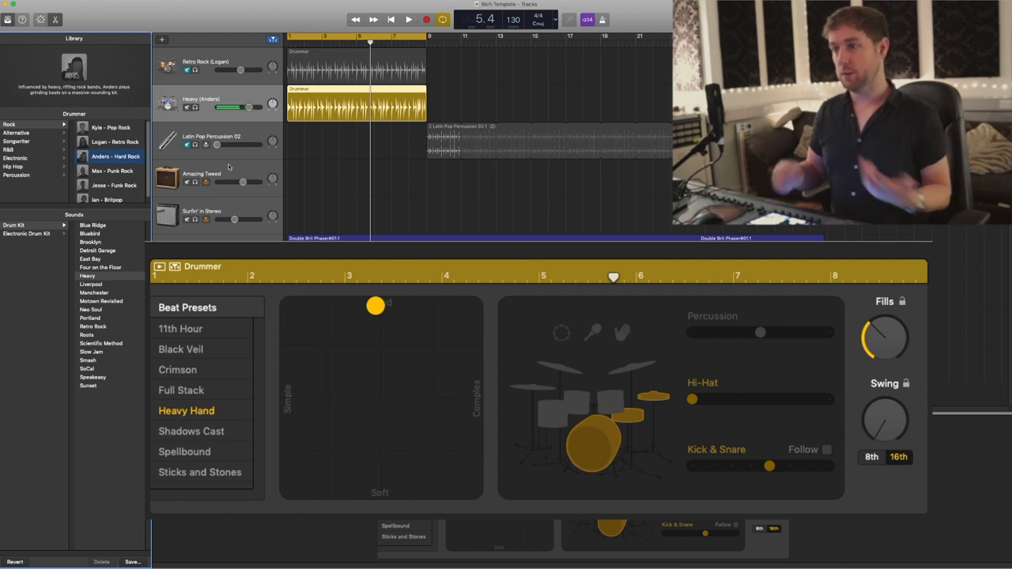
click(107, 196)
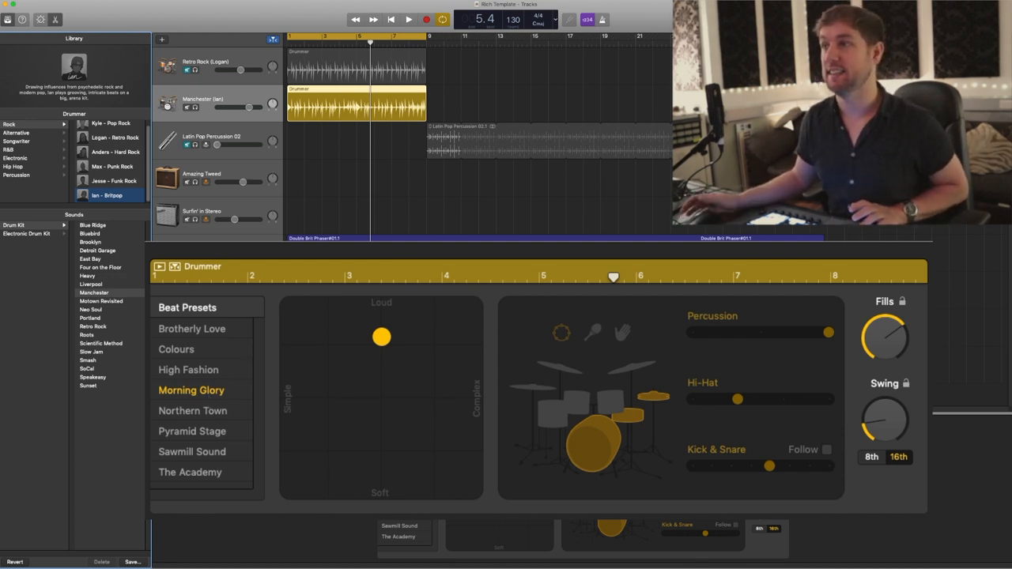
click(408, 19)
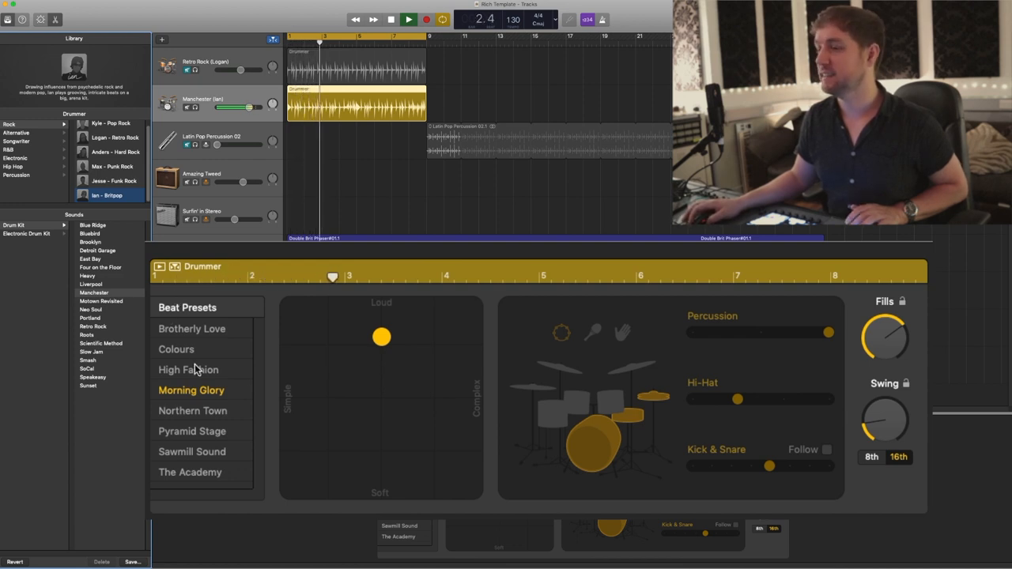
Audition the High Fashion and Pyramid Stage presets, then confirm replacing the drummer
click(188, 370)
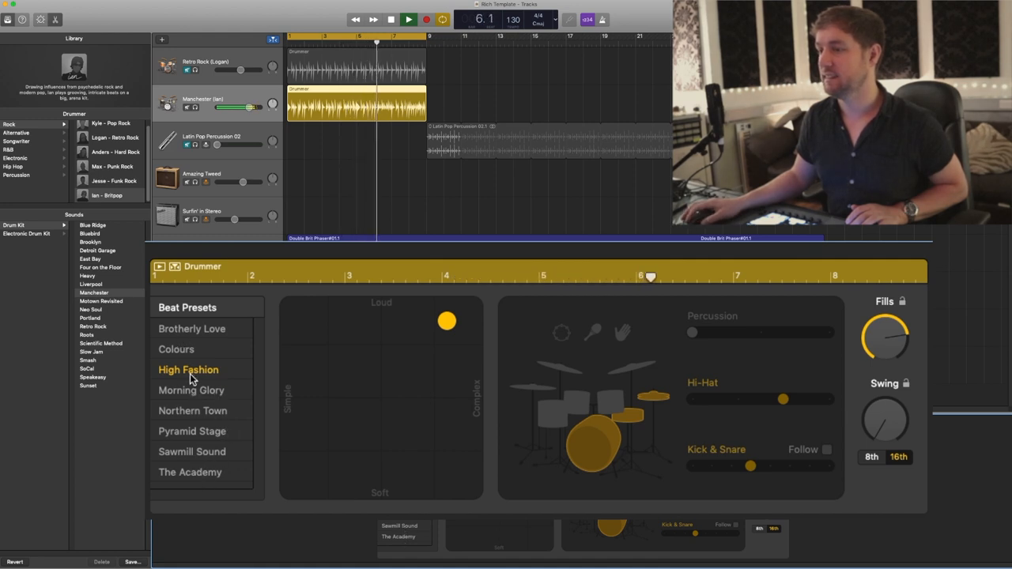
click(193, 430)
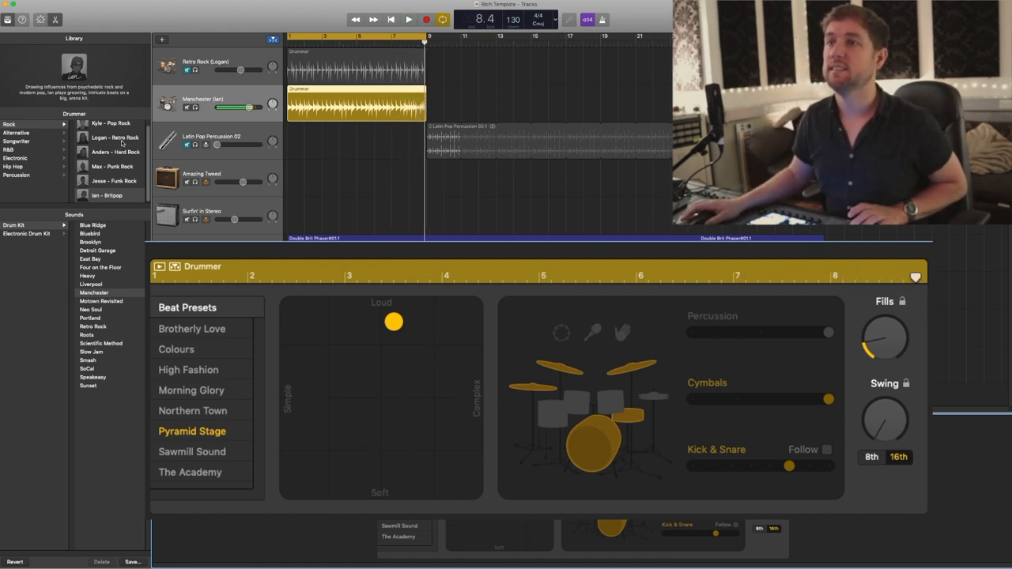
click(114, 136)
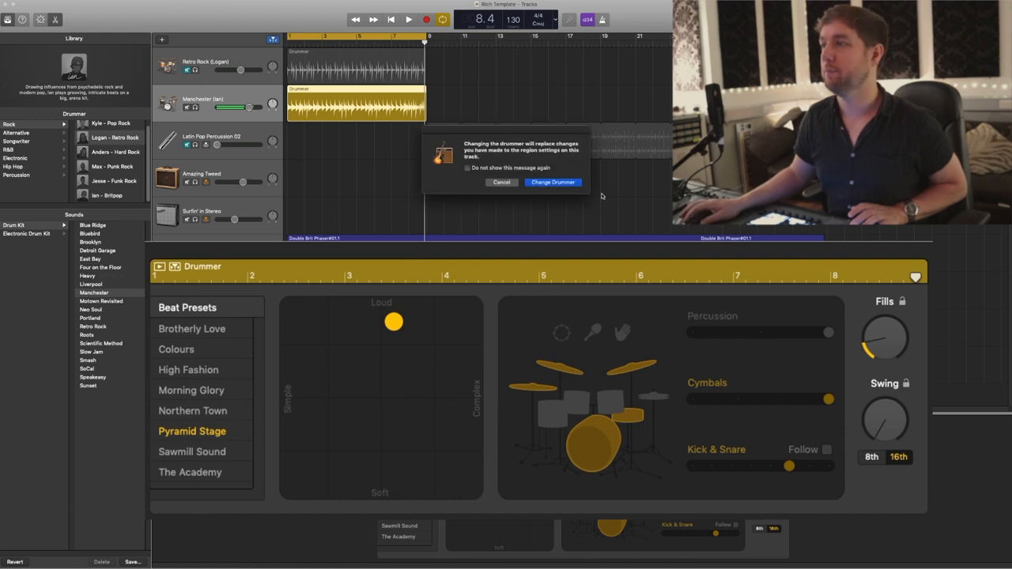
click(553, 182)
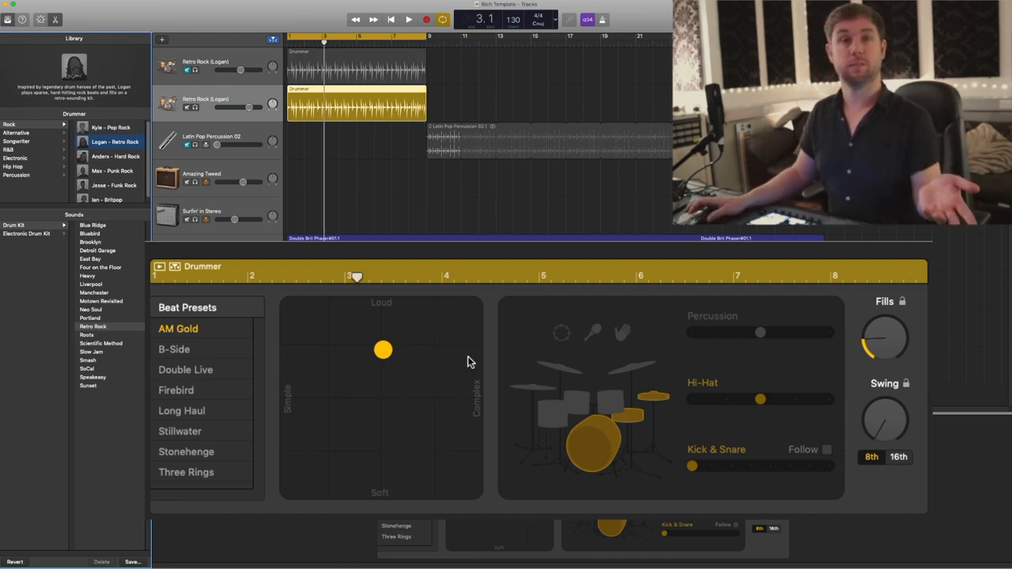
mouse_move(446, 313)
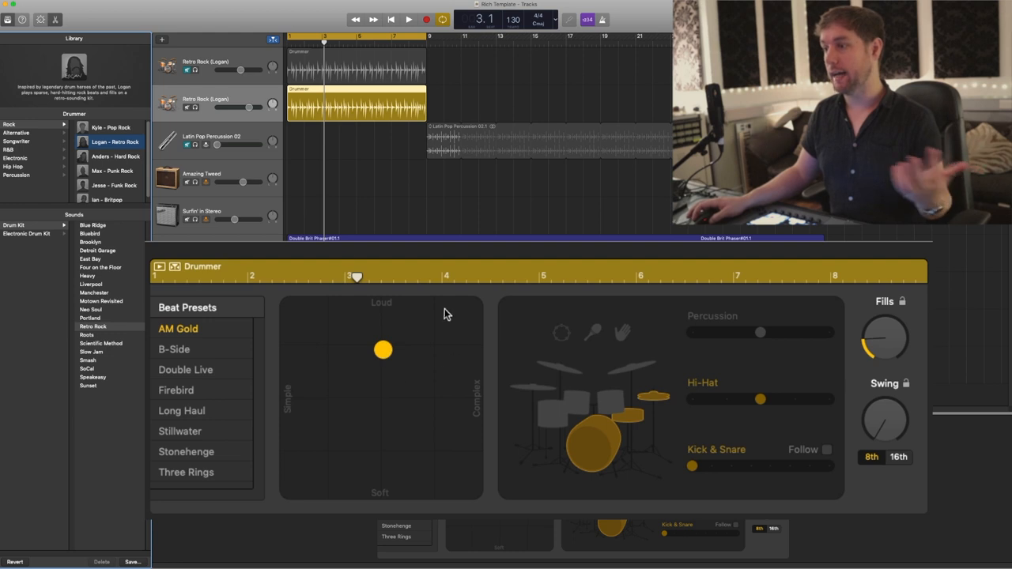
mouse_move(324, 472)
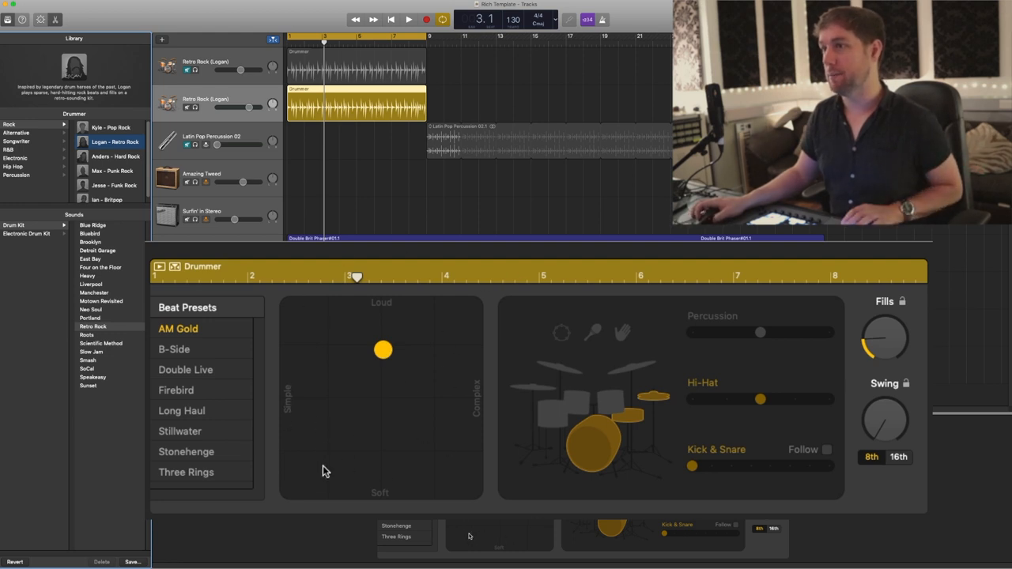
mouse_move(340, 338)
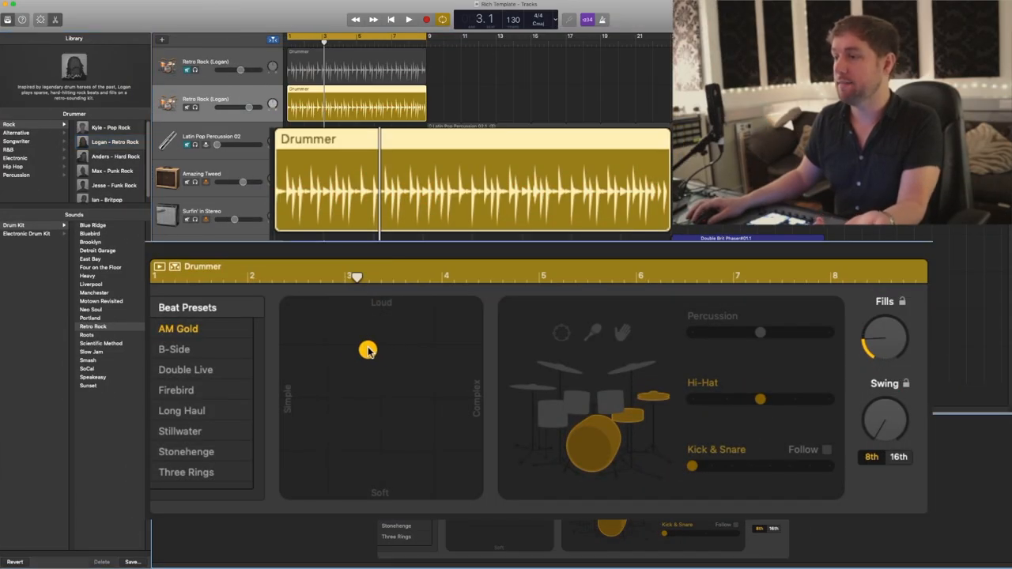
Audition simpler and much more complex beats on the XY pad while playing the region
drag(366, 351, 287, 344)
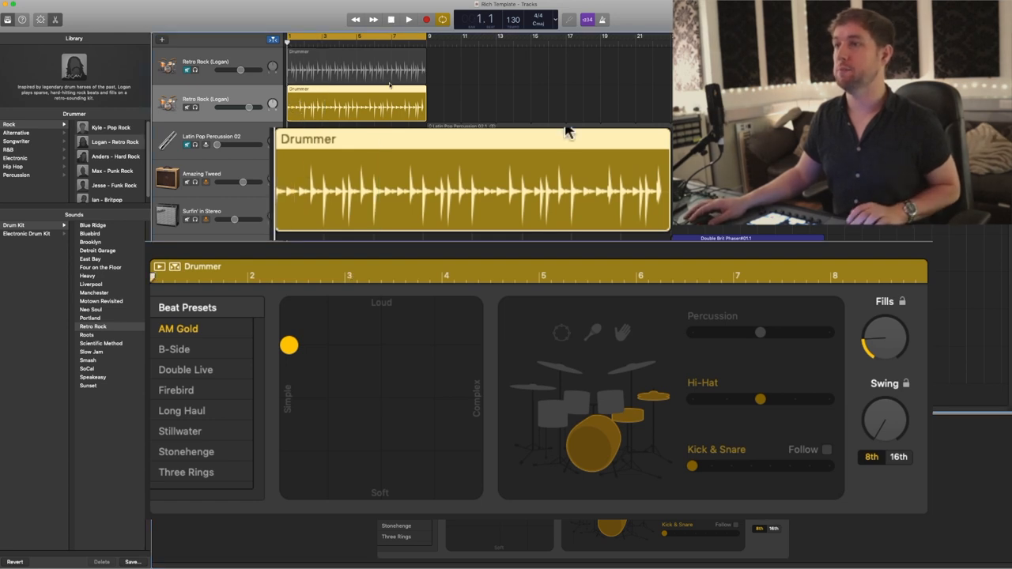
click(408, 19)
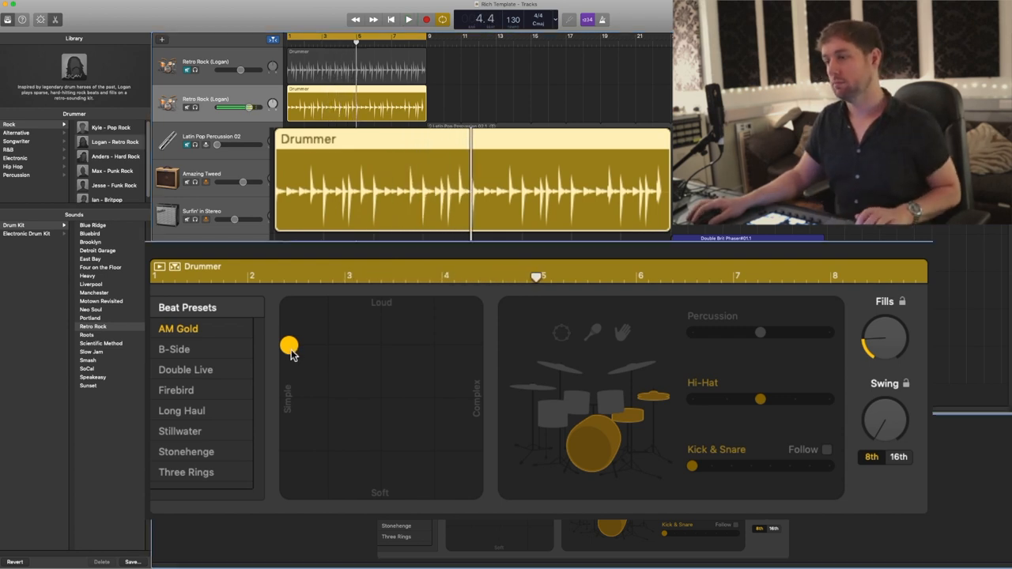
click(407, 19)
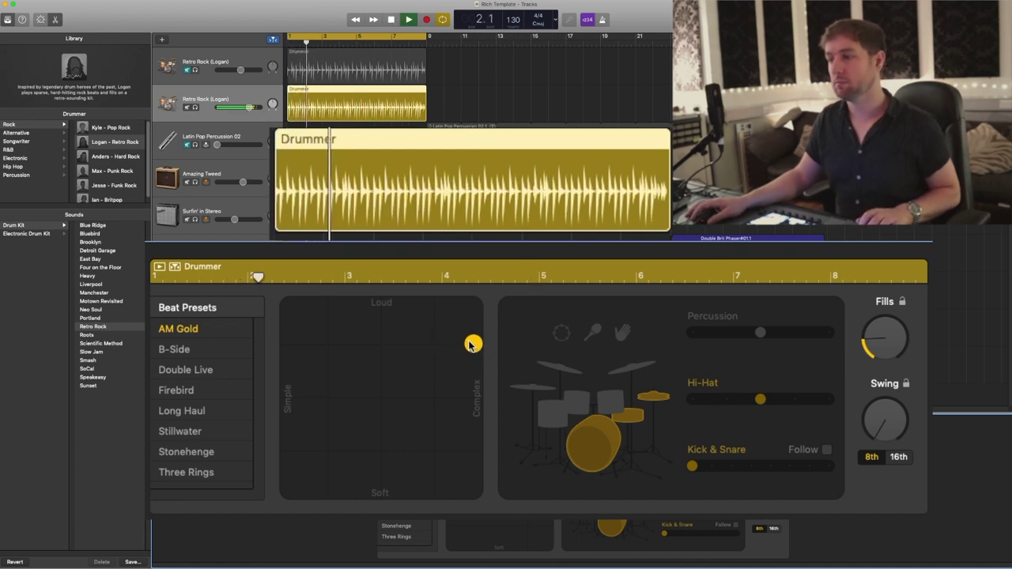
drag(473, 345, 288, 334)
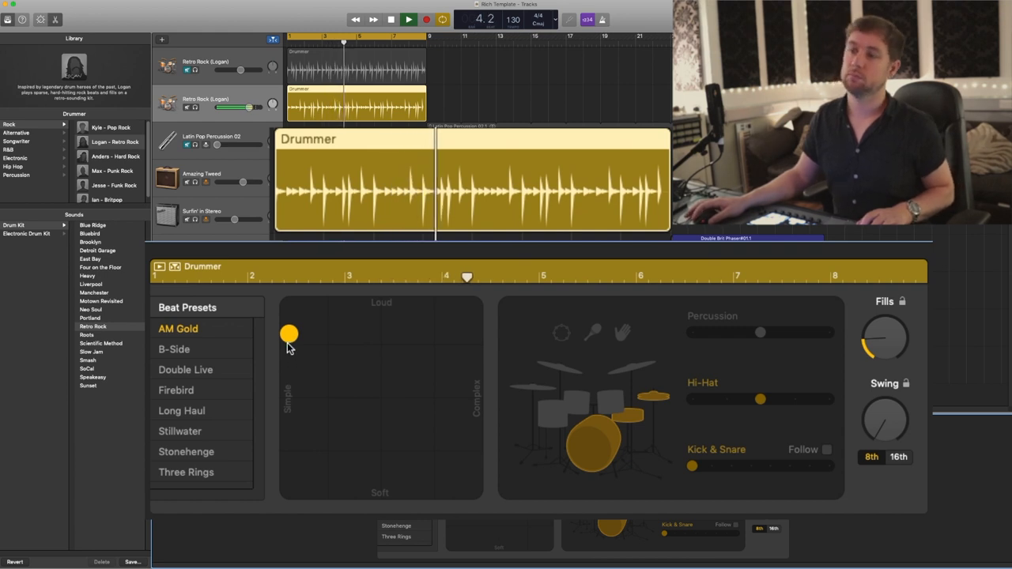
drag(288, 335, 473, 337)
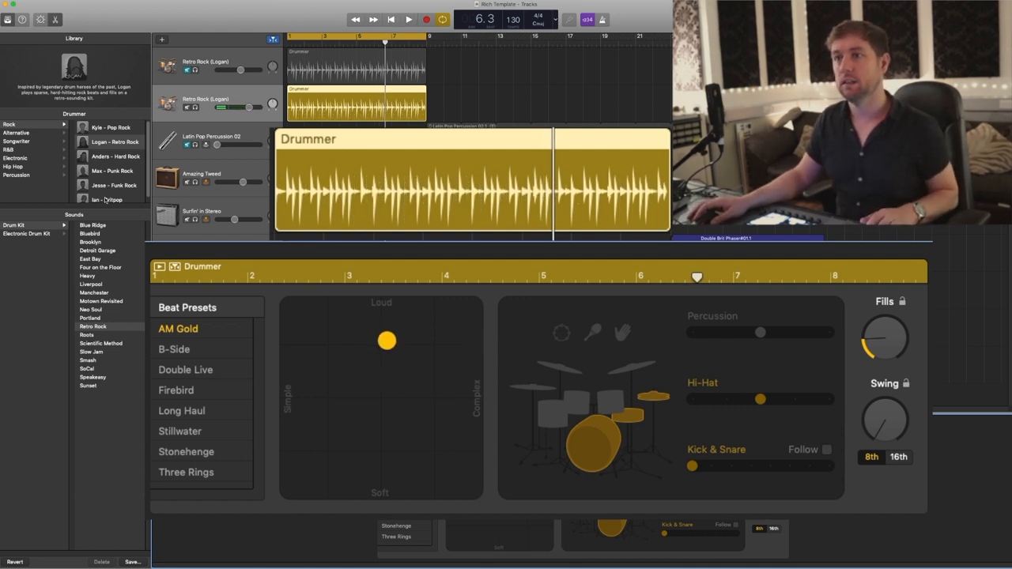
click(114, 143)
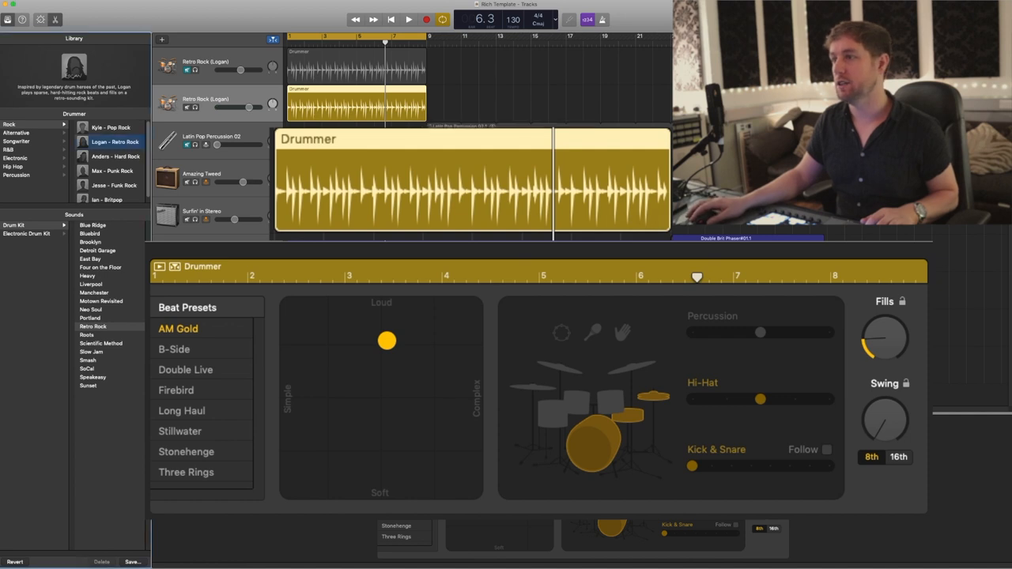
click(408, 19)
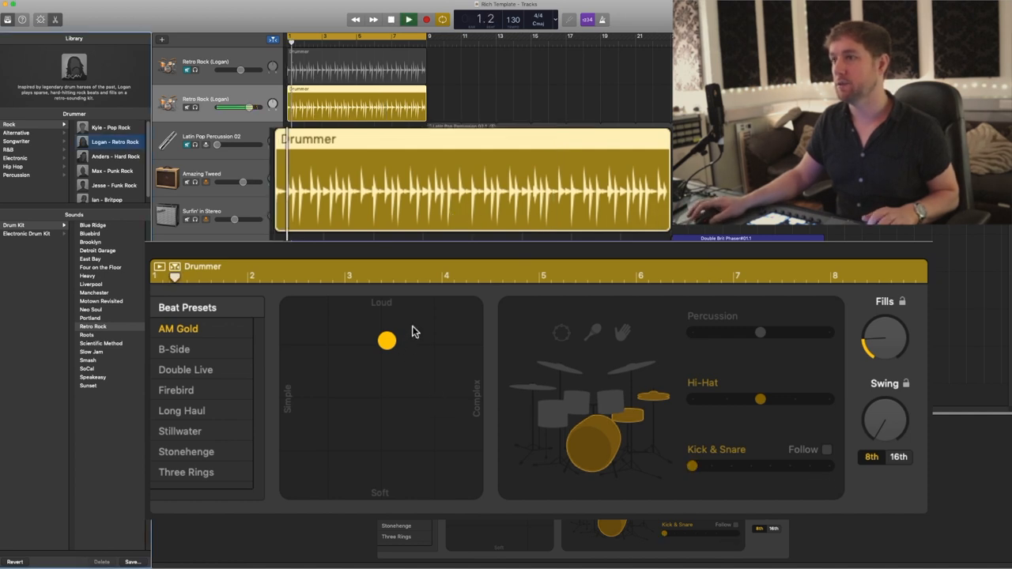
Sweep the beat between loudest and softest, ending at medium loudness
drag(386, 340, 393, 419)
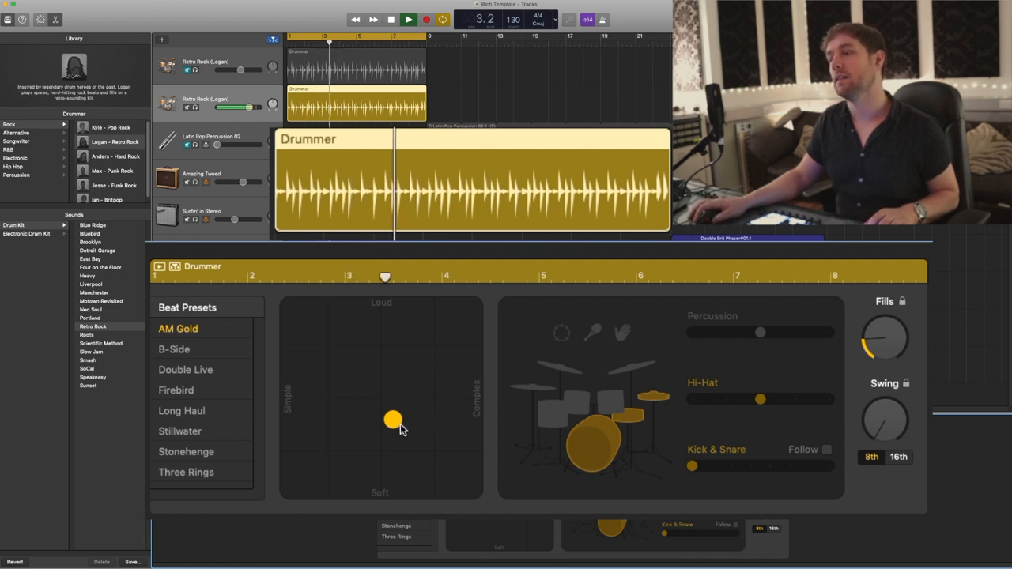
drag(392, 419, 392, 462)
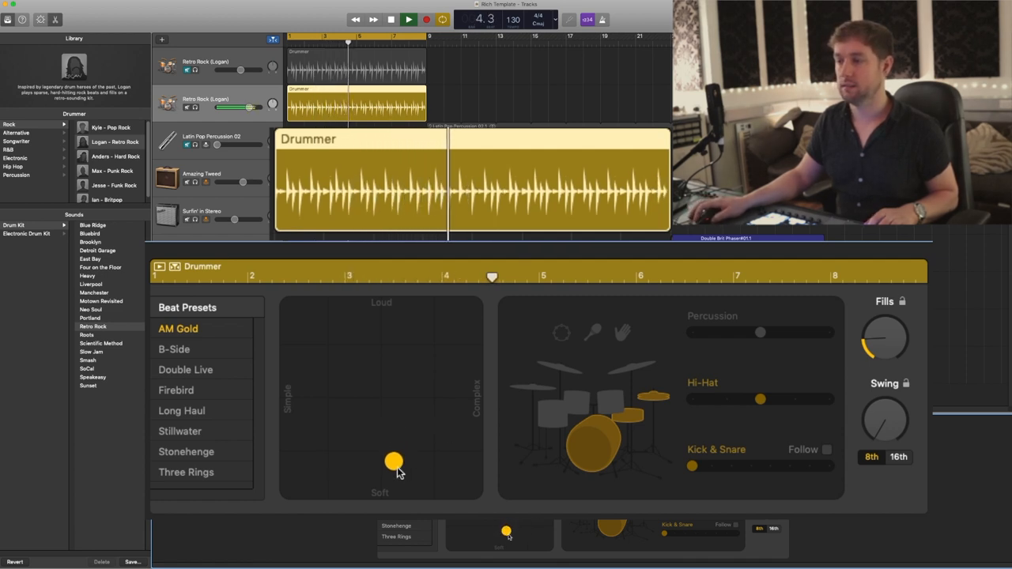
drag(393, 462, 385, 307)
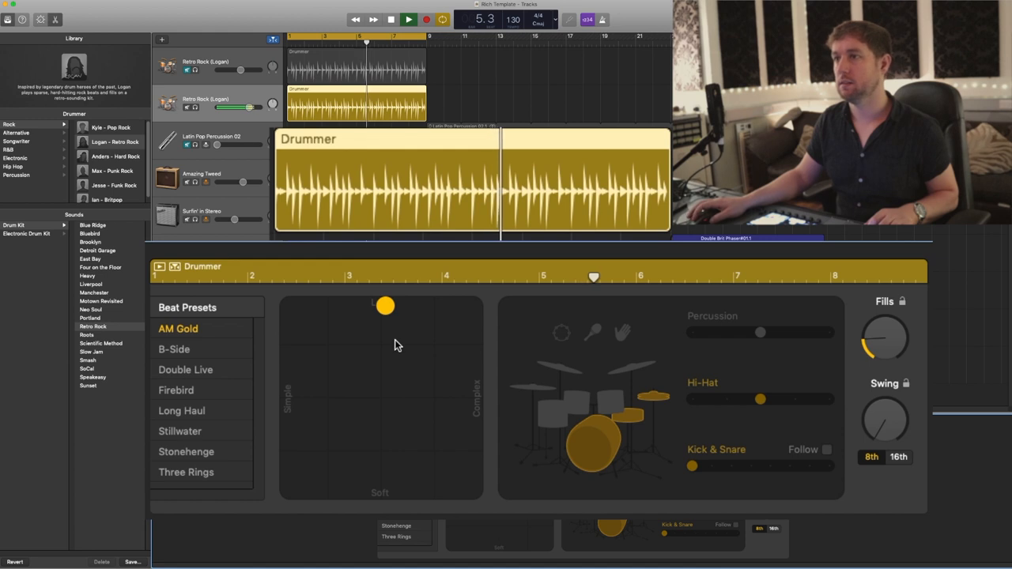
drag(386, 305, 398, 306)
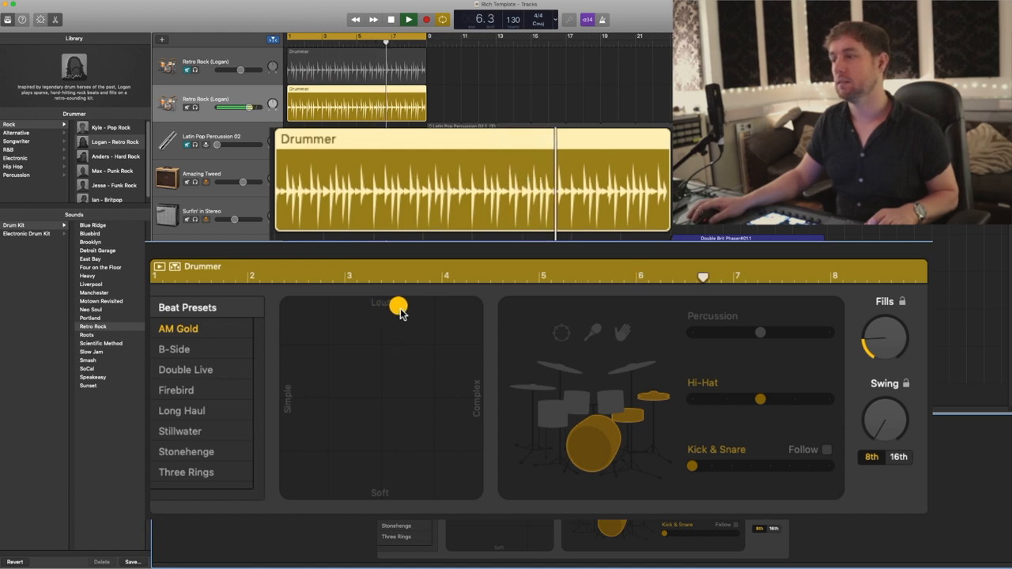
drag(399, 307, 403, 490)
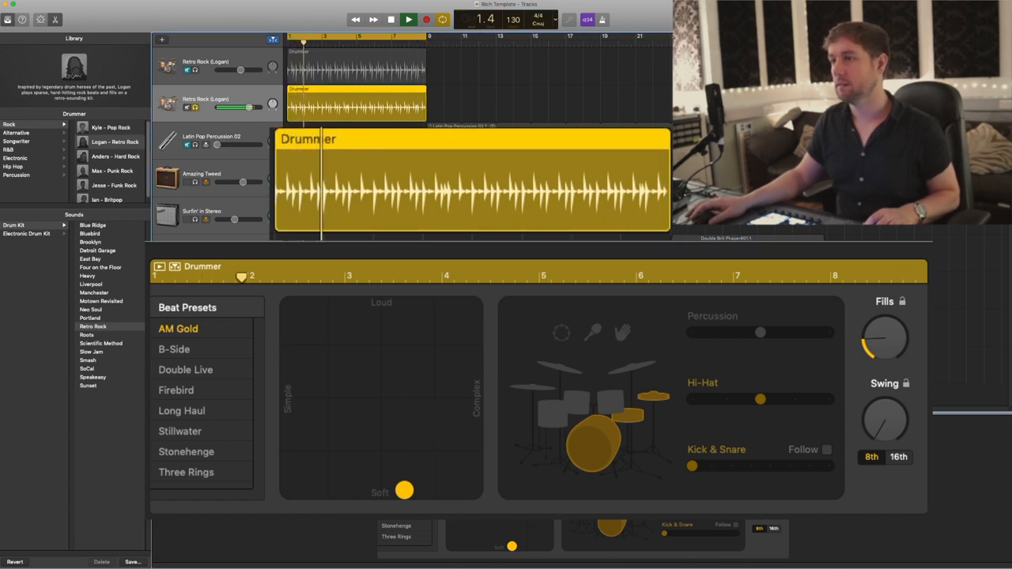
drag(404, 490, 393, 373)
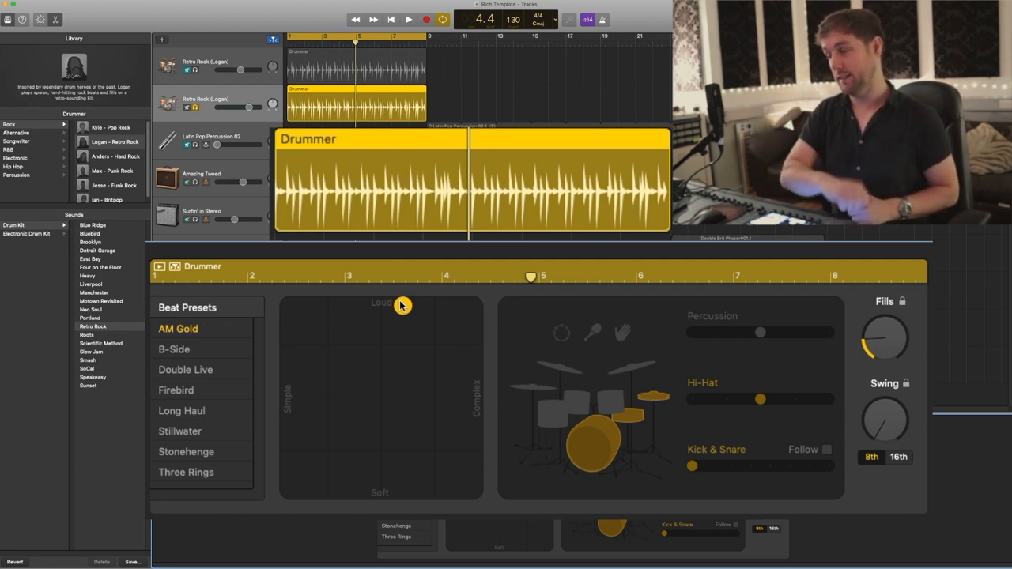
drag(402, 304, 401, 490)
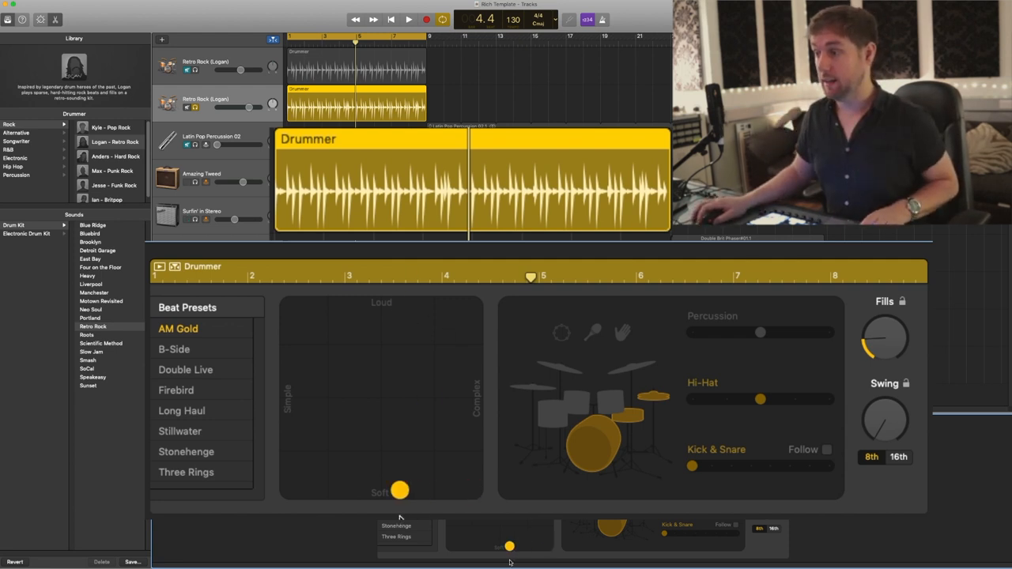
click(408, 18)
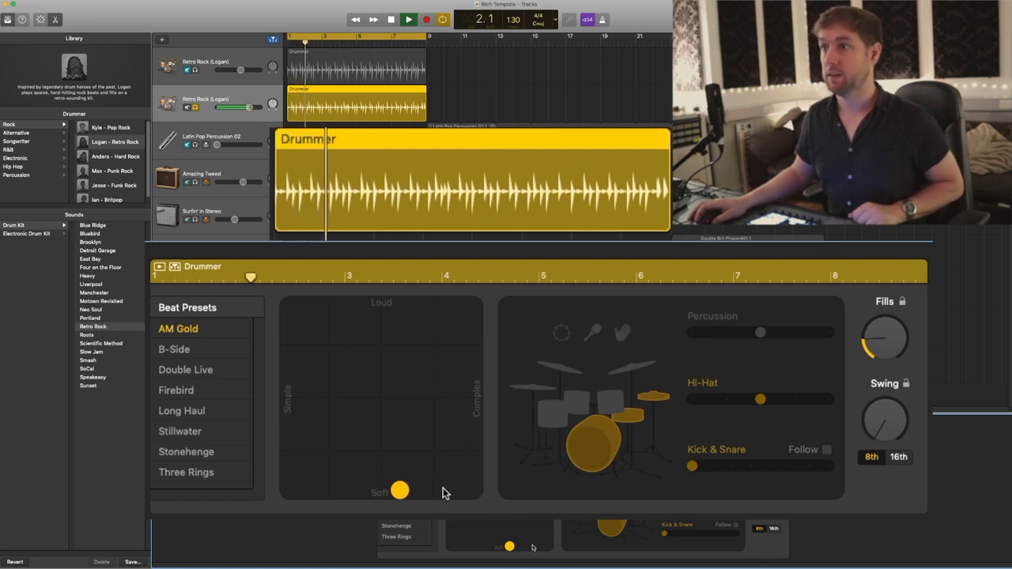
drag(398, 490, 403, 355)
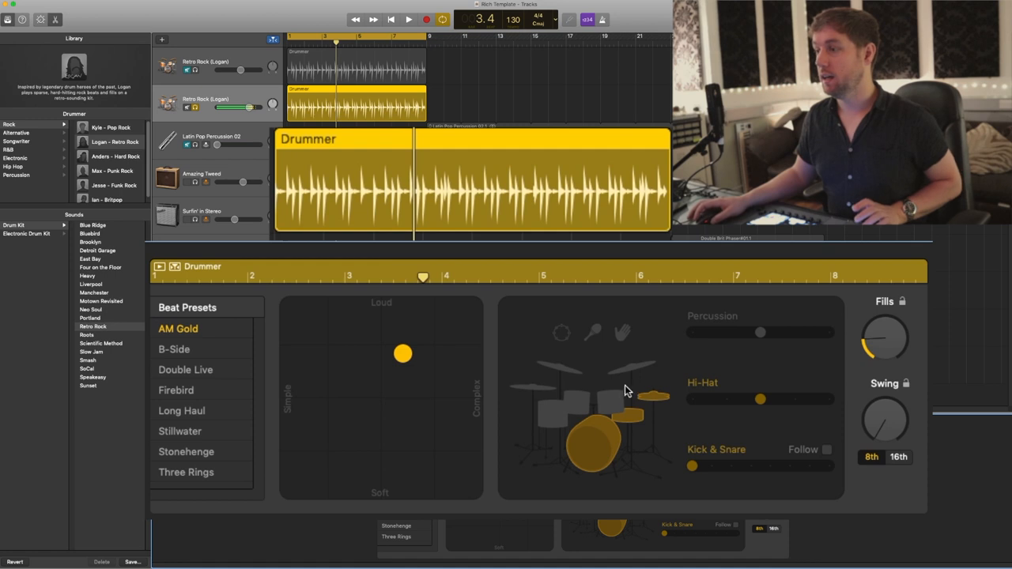
mouse_move(585, 367)
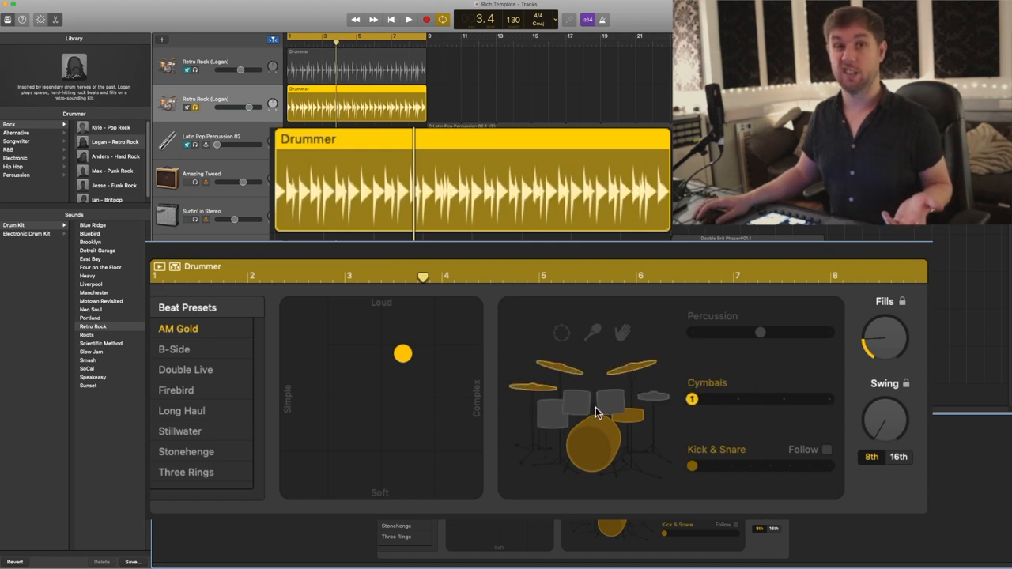
Switch the middle part between cymbals and toms, raise toms slightly, and toggle Follow on and off
click(598, 408)
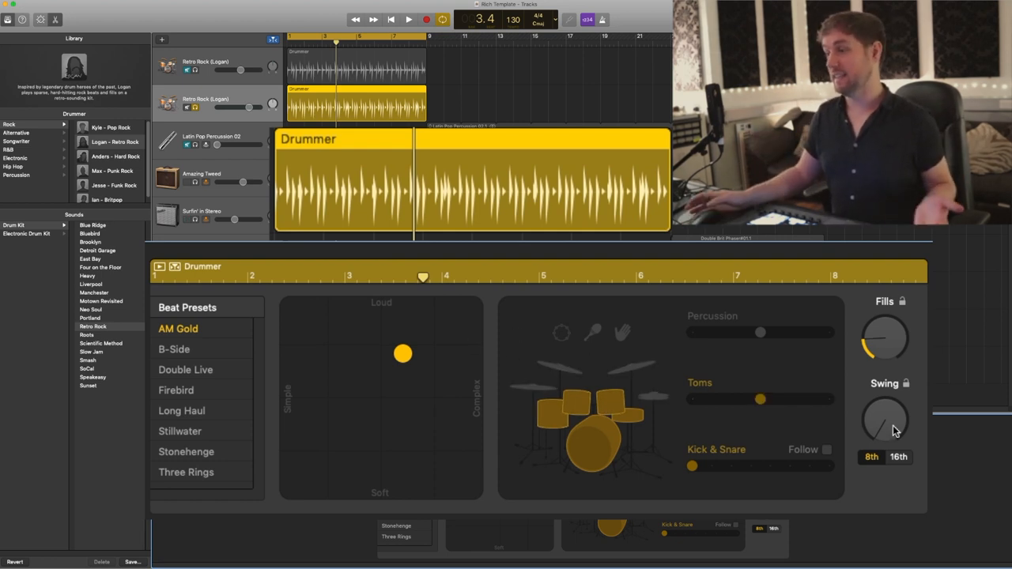
click(408, 19)
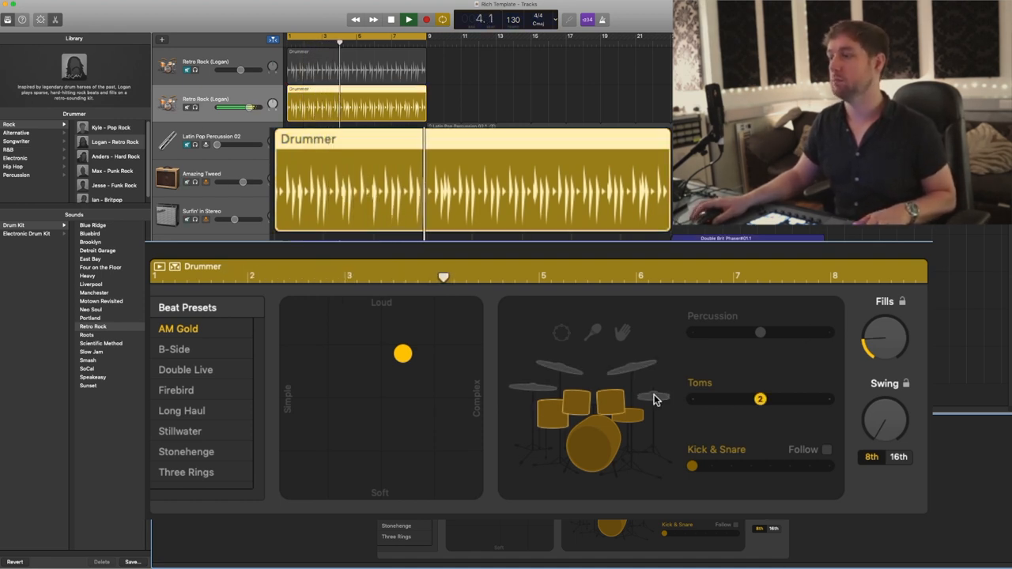
drag(759, 398, 828, 398)
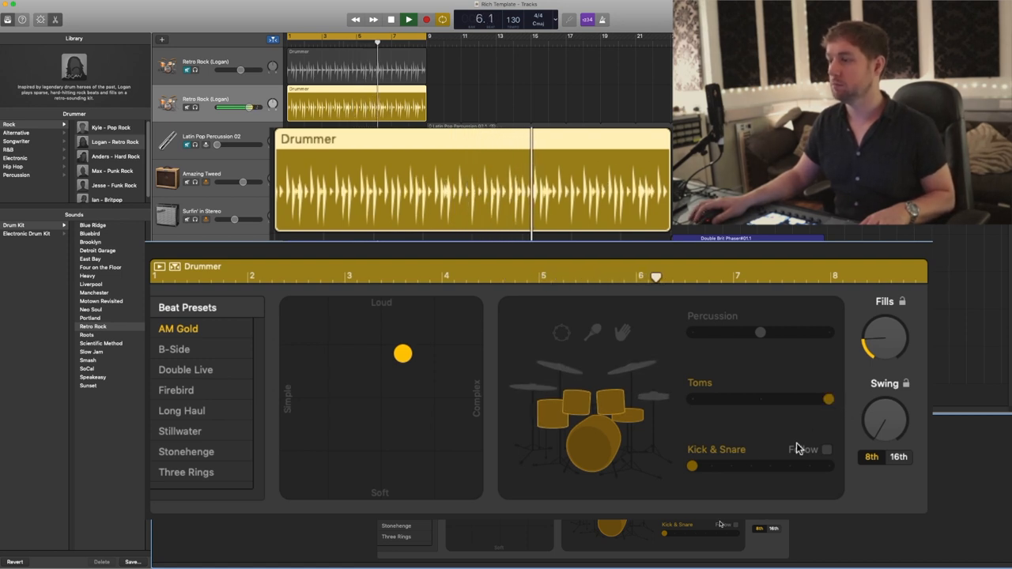
click(827, 449)
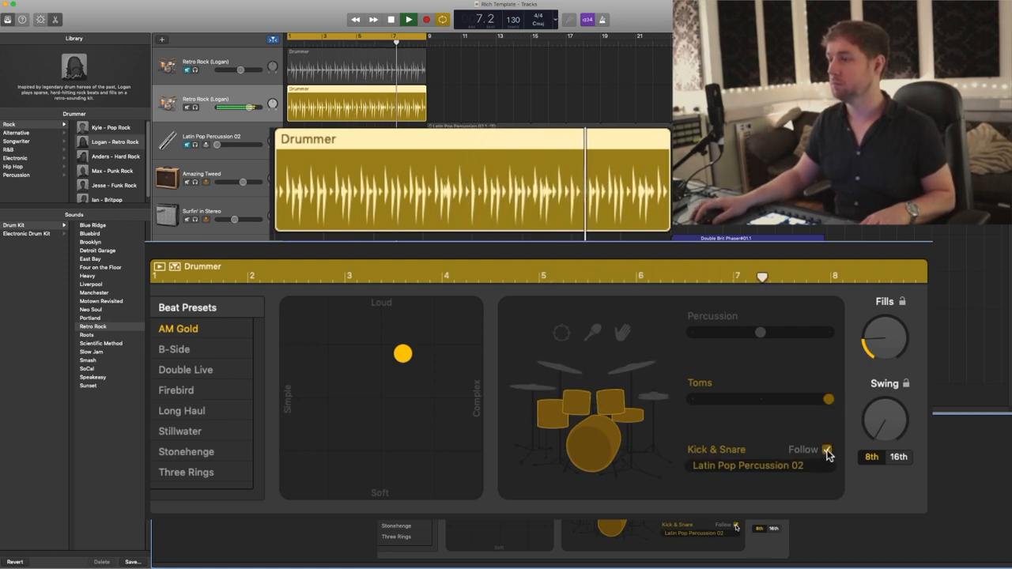
click(829, 449)
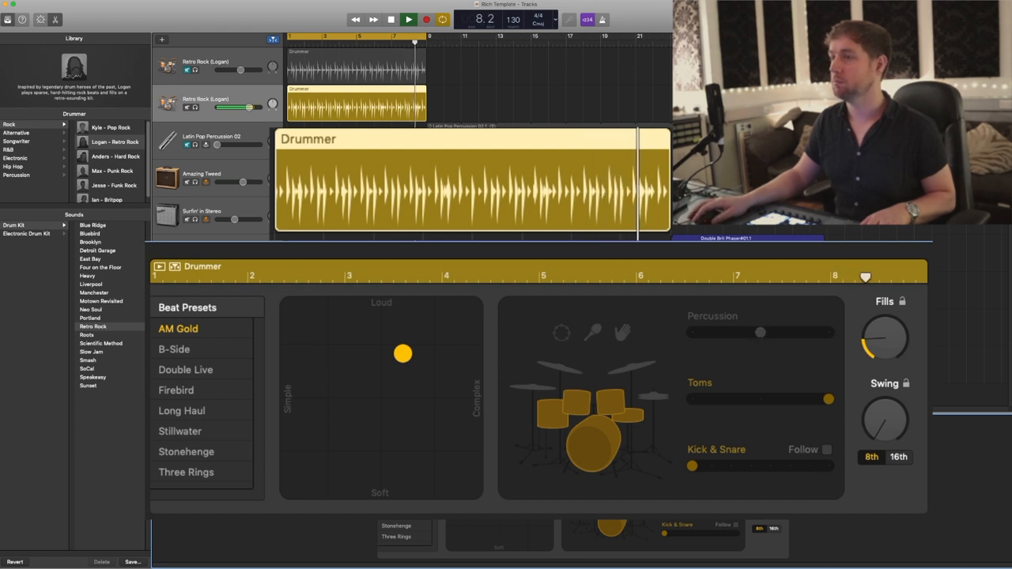
Switch toms to cymbals, settle the cymbal pattern level, and try the Firebird preset
click(408, 19)
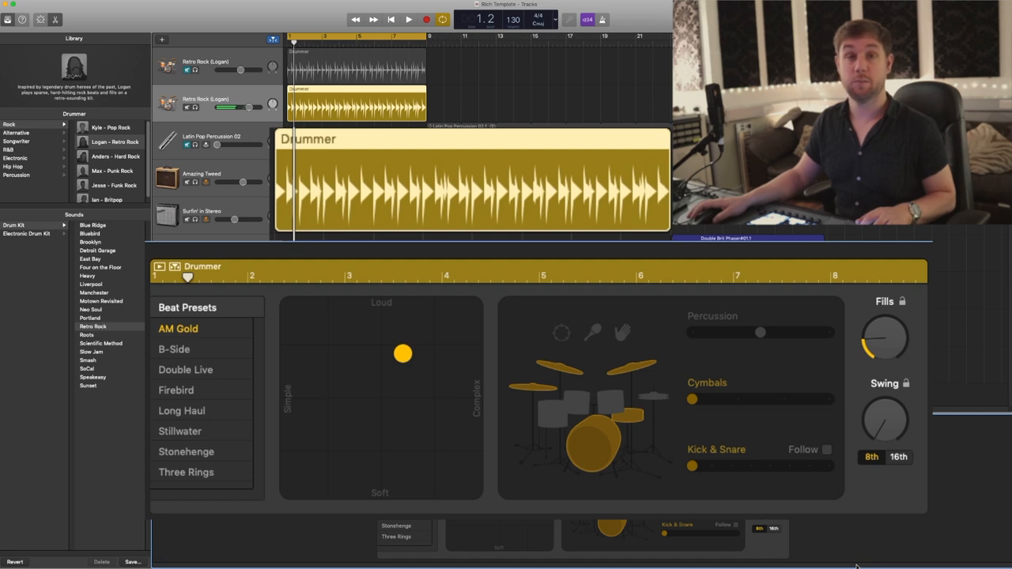
click(408, 19)
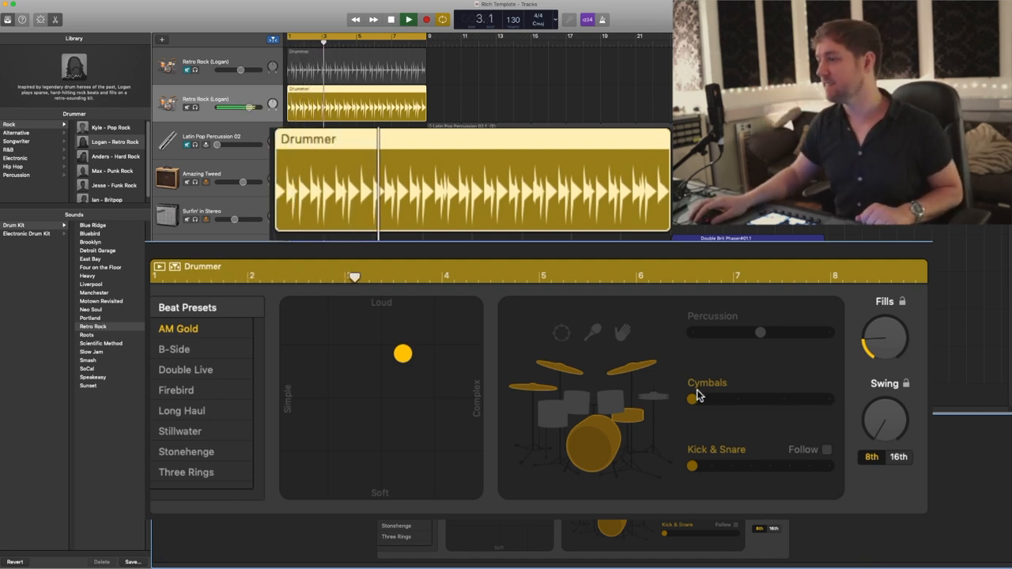
drag(693, 398, 829, 399)
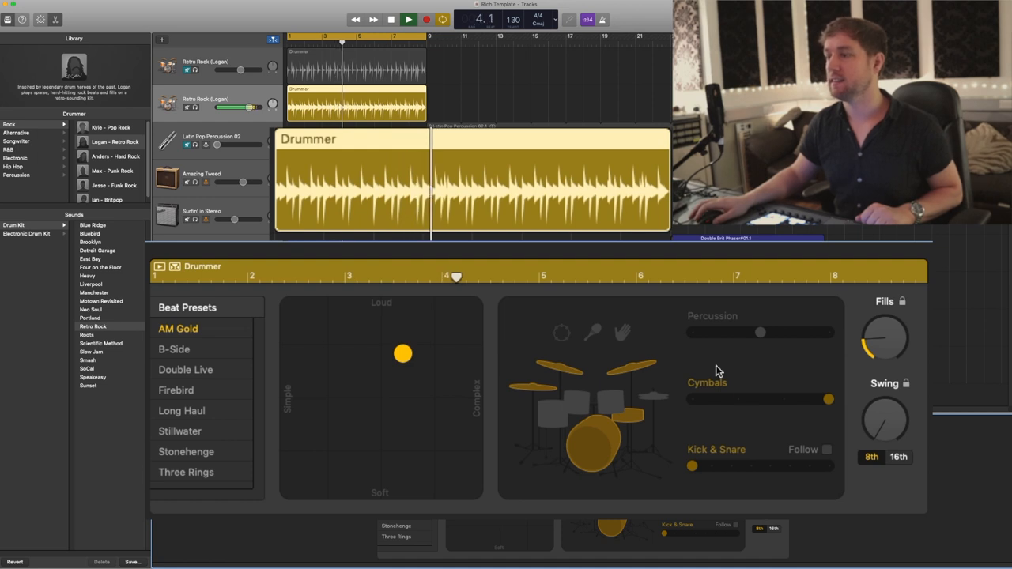
drag(829, 398, 783, 398)
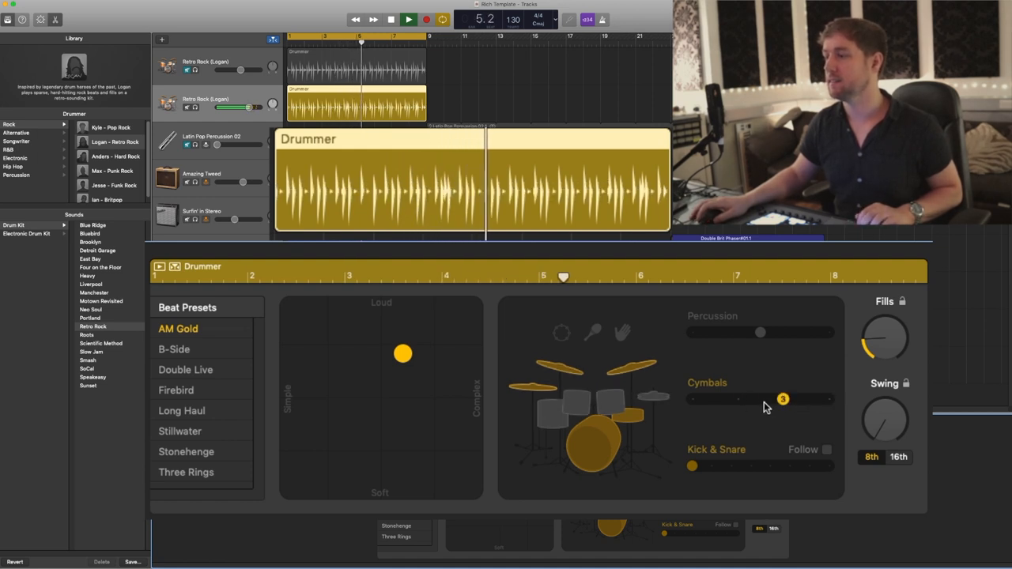
drag(783, 399, 737, 398)
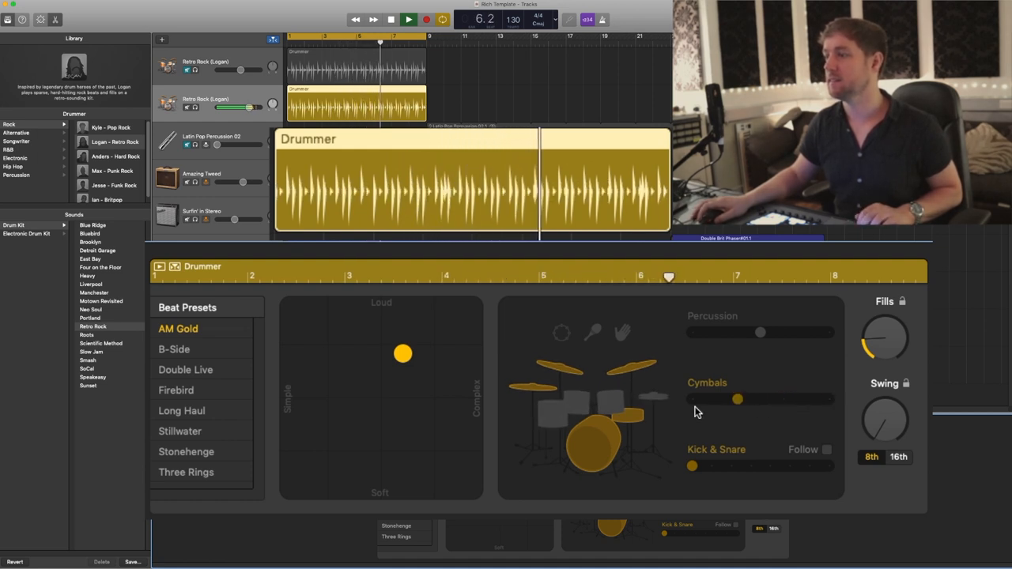
drag(736, 398, 737, 398)
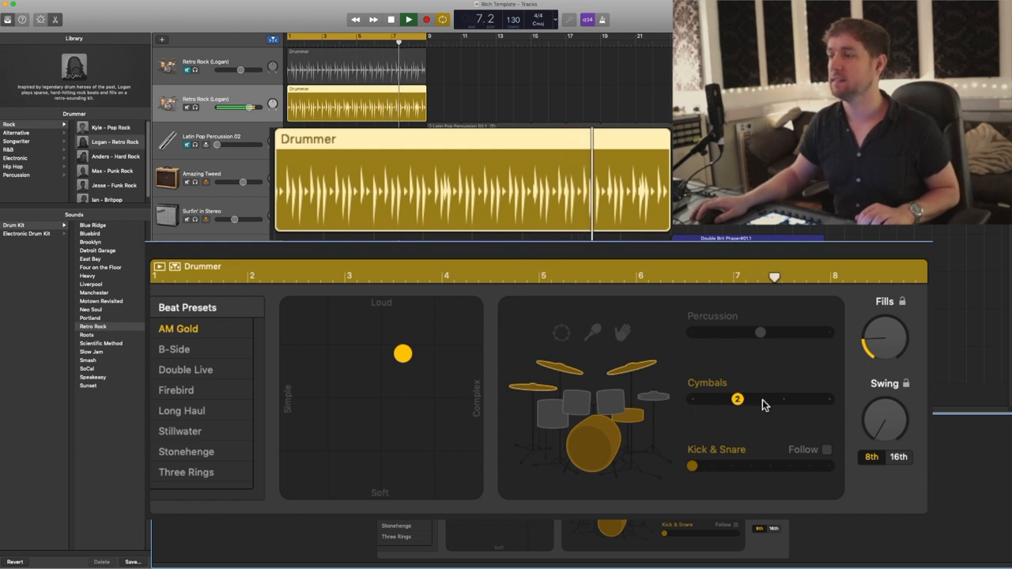
drag(737, 399, 783, 398)
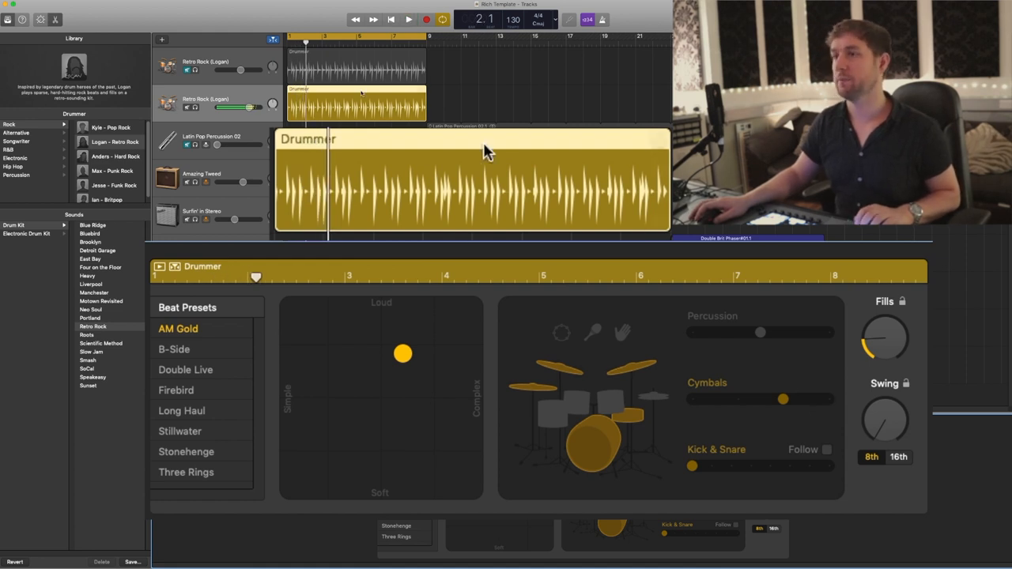
mouse_move(487, 155)
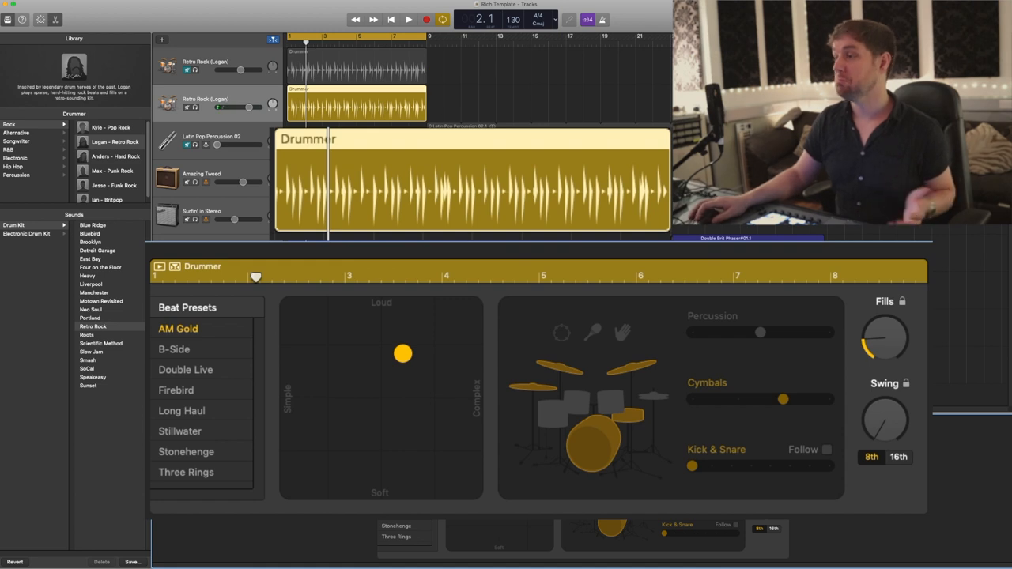
click(175, 389)
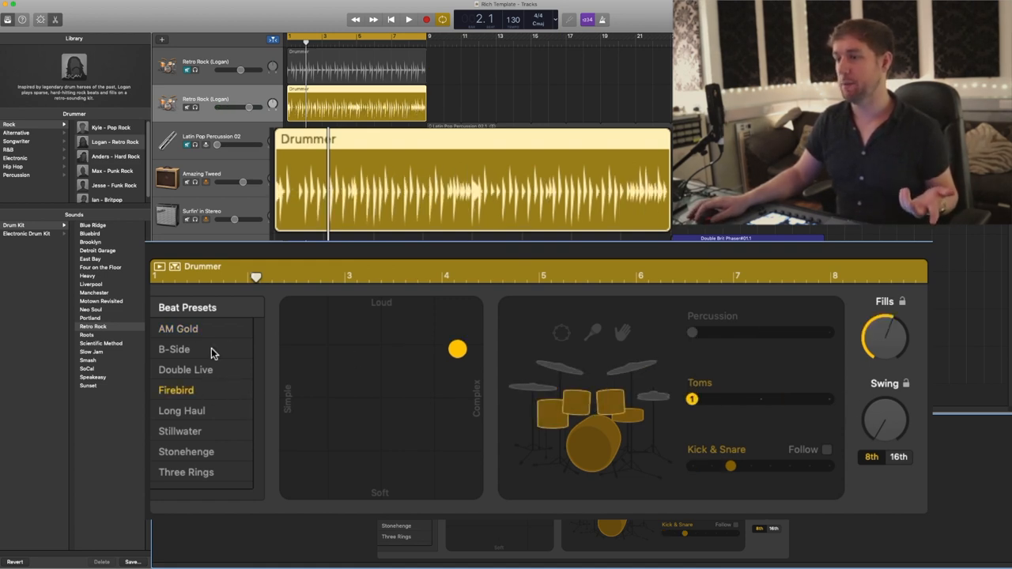
Swap toms for hi-hat, return to the AM Gold preset, and show the guitar take's waveform
click(408, 19)
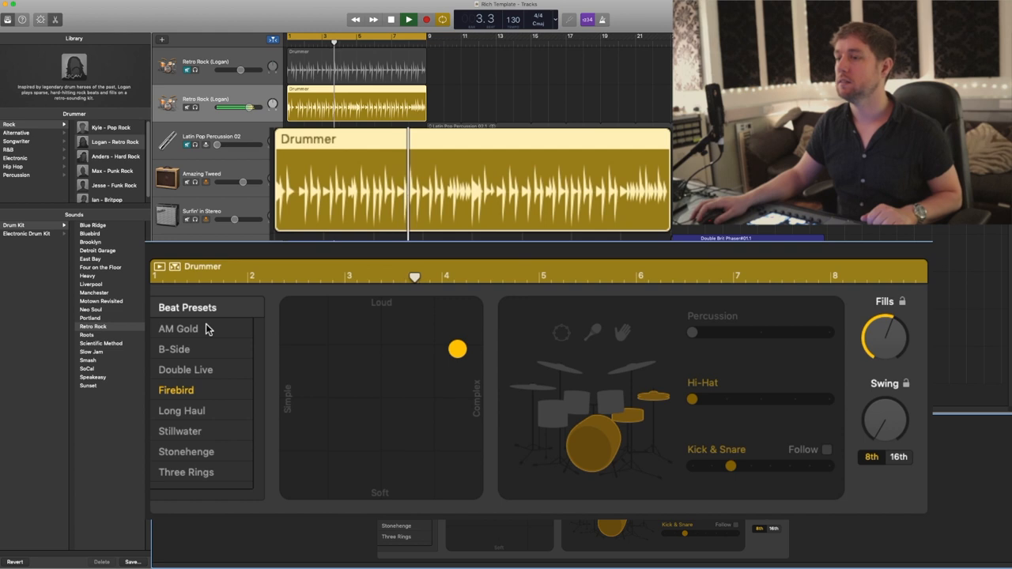
click(178, 327)
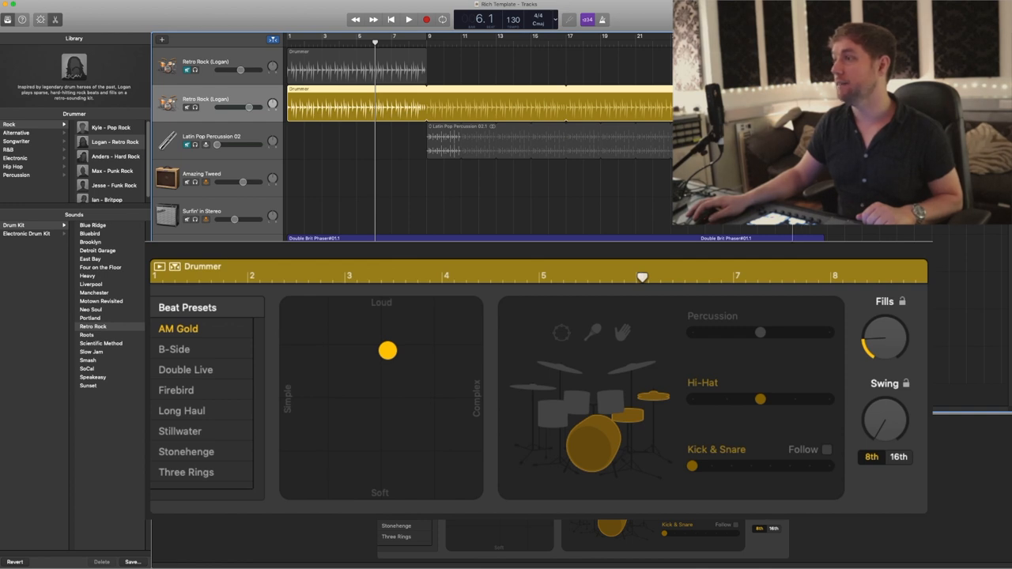
click(408, 19)
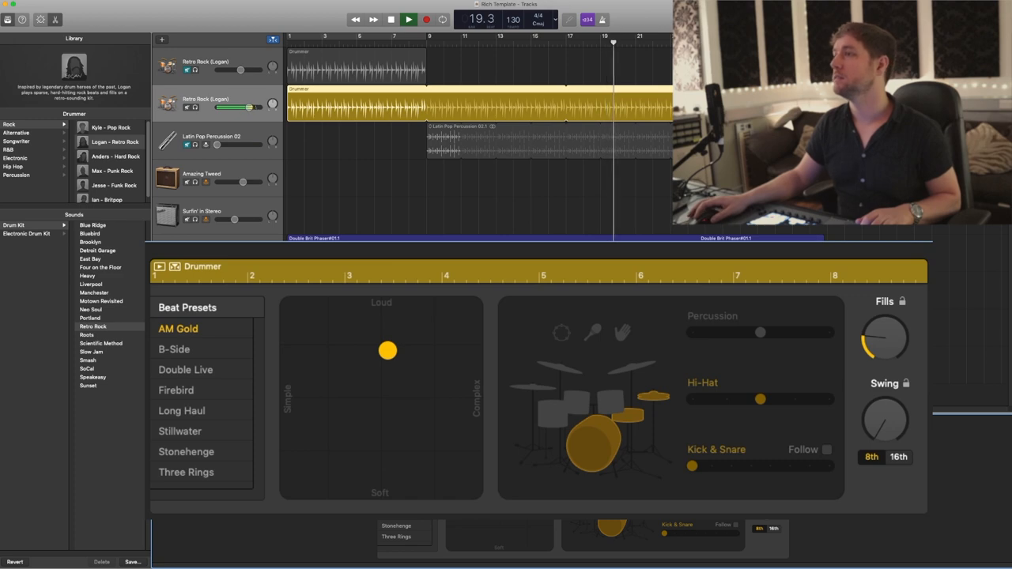
click(408, 19)
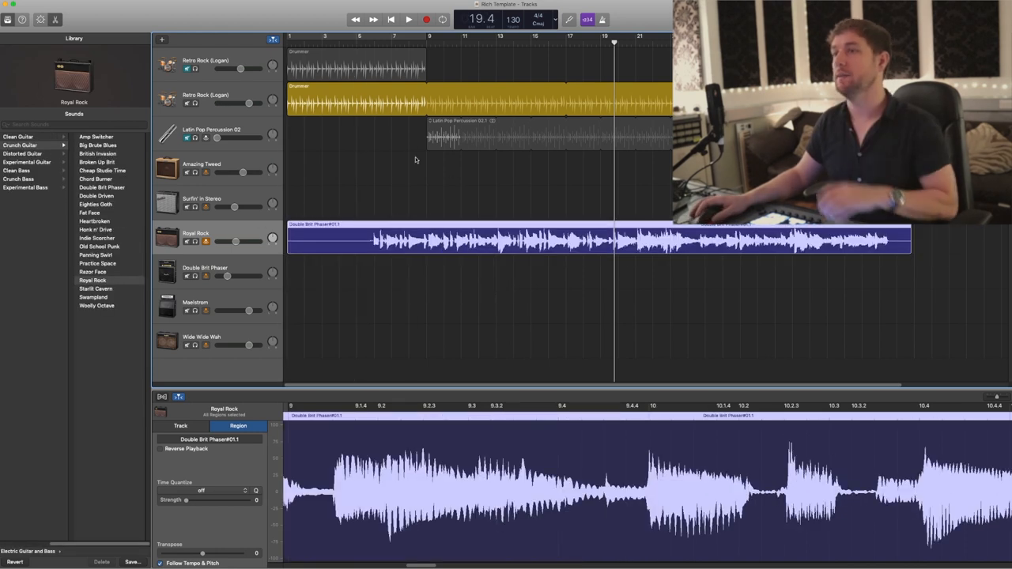
click(408, 19)
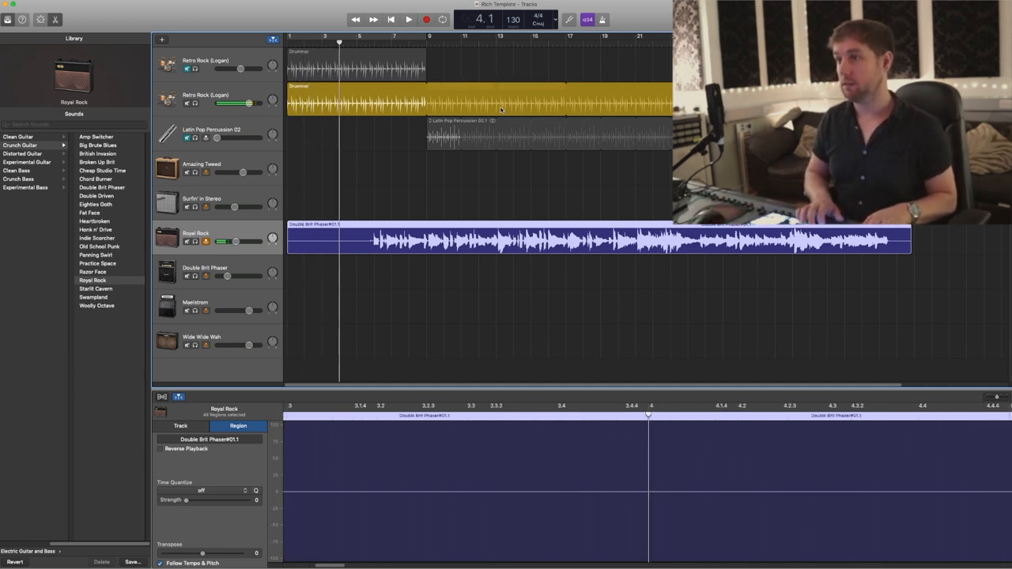
click(408, 19)
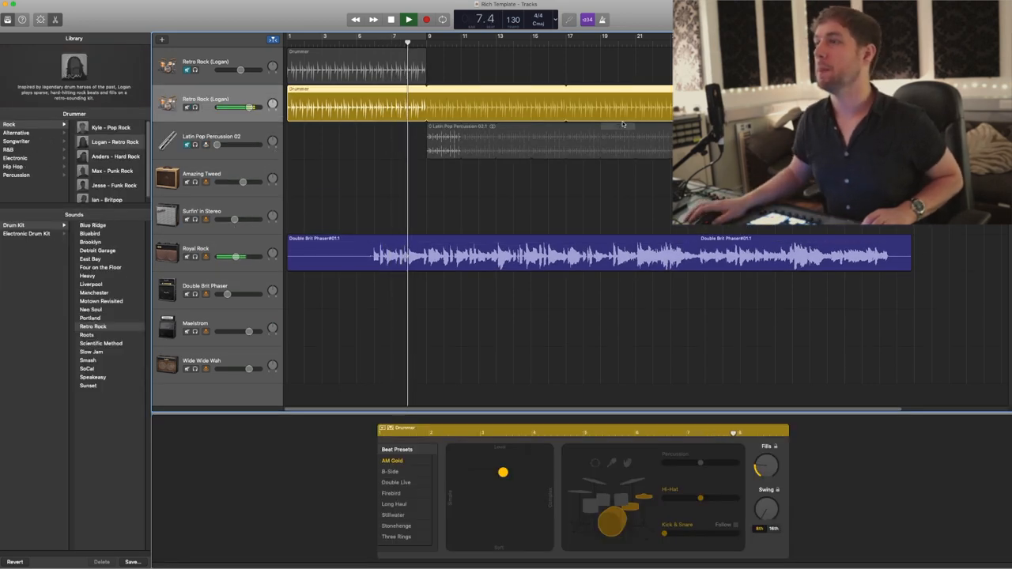
Play through the song to hear the drums
click(408, 19)
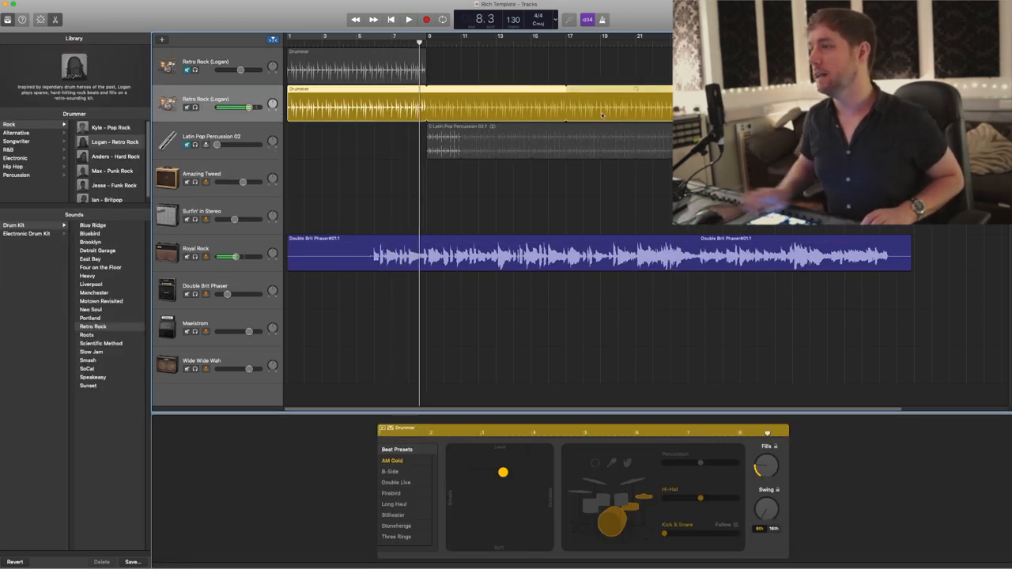
click(566, 36)
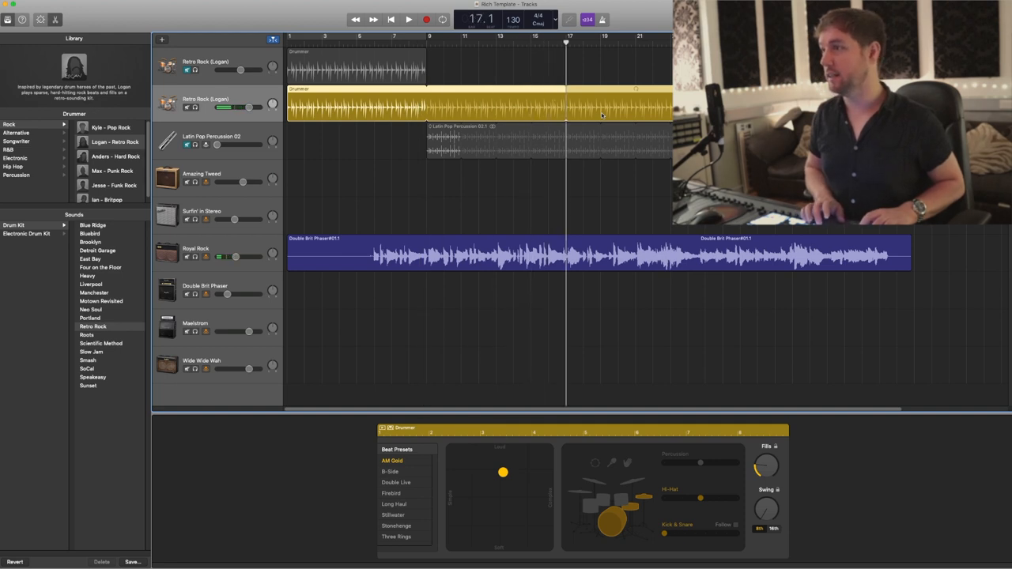
click(408, 19)
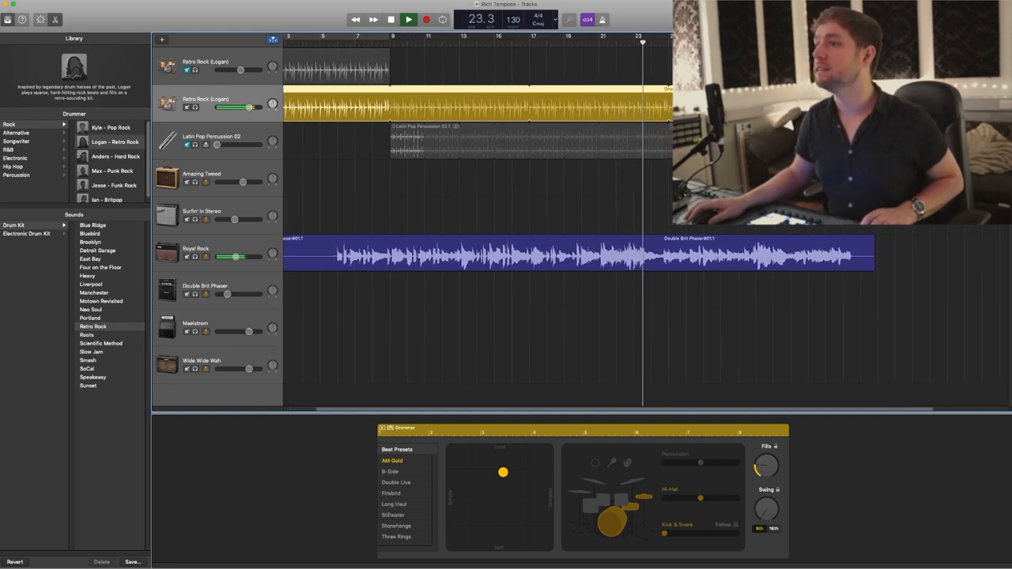
click(408, 19)
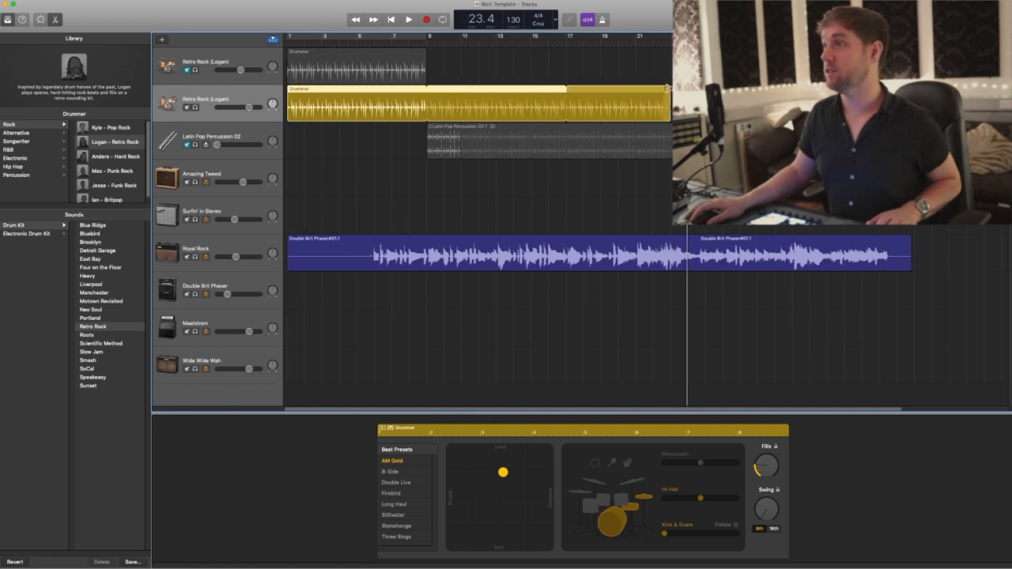
Shorten the Drummer region to the first bars and loop it along the song
drag(667, 89, 427, 88)
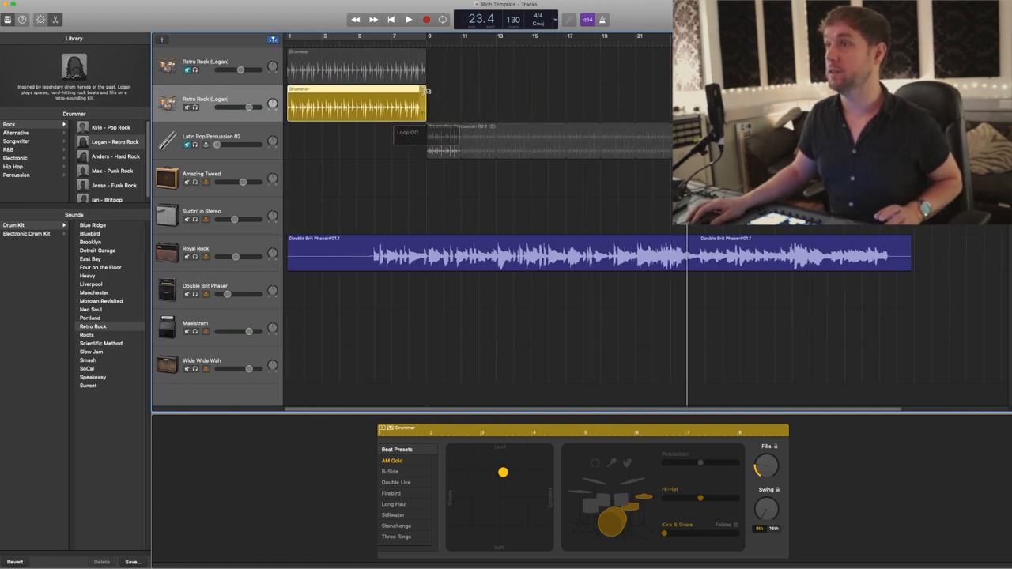
drag(427, 89, 683, 89)
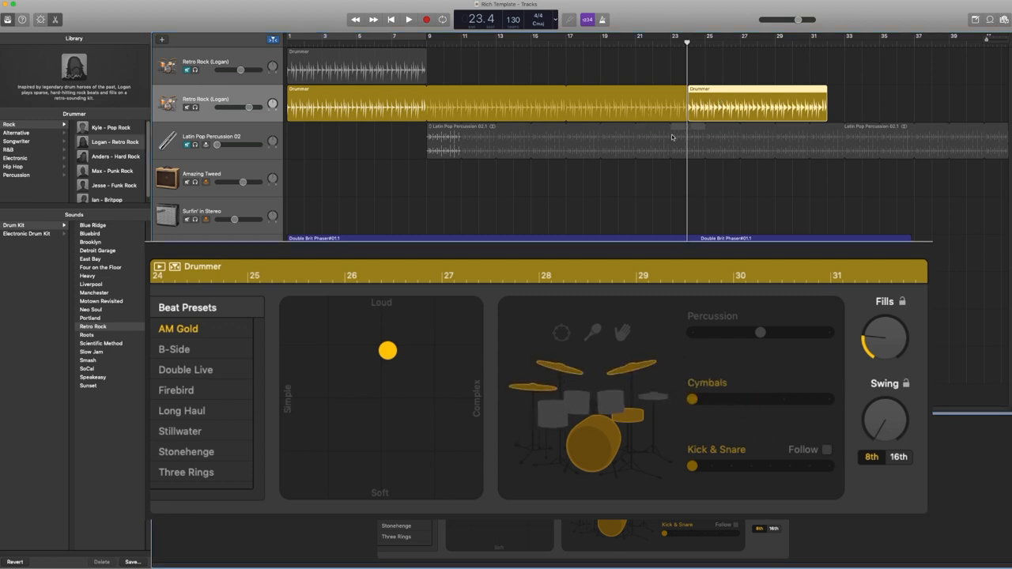
Make the second Drummer region louder with adjusted cymbals and loop it further along the song
click(408, 19)
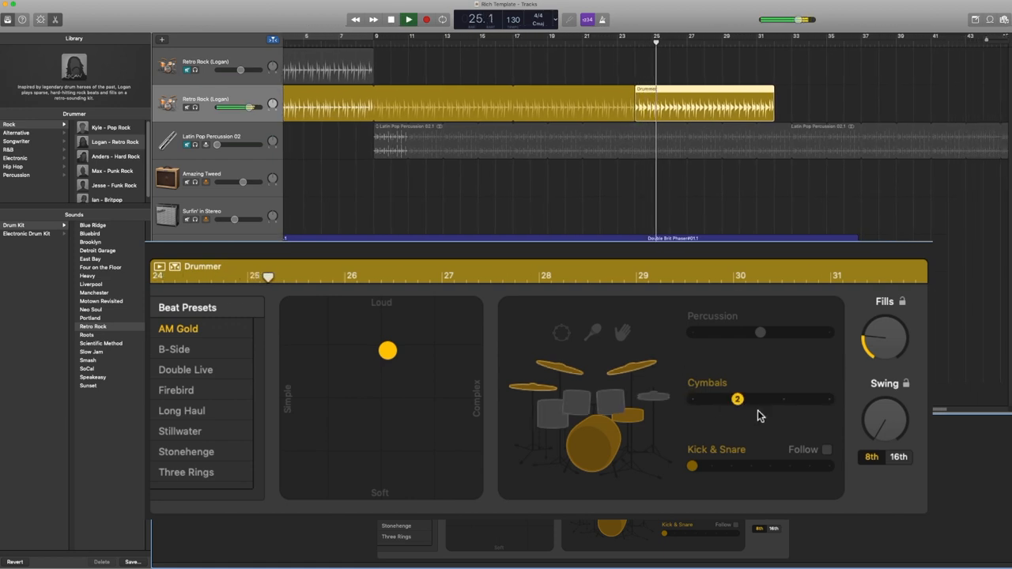
click(408, 19)
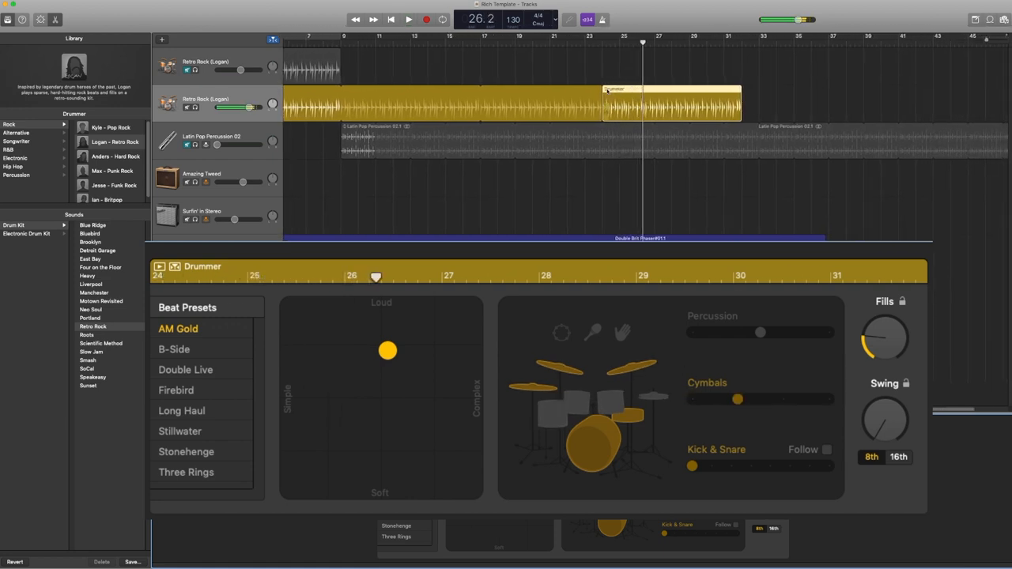
drag(672, 102, 648, 103)
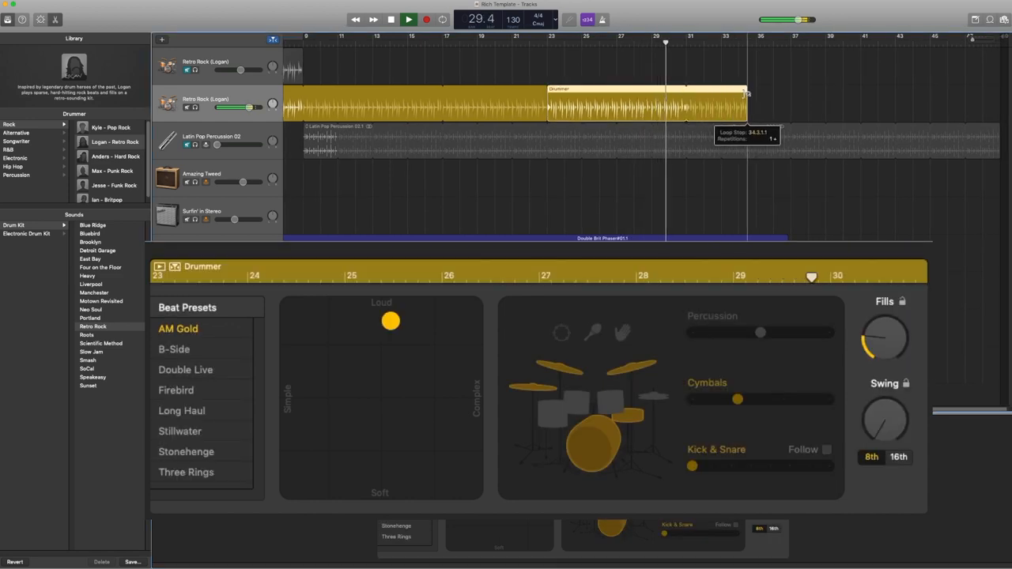
drag(745, 93, 880, 98)
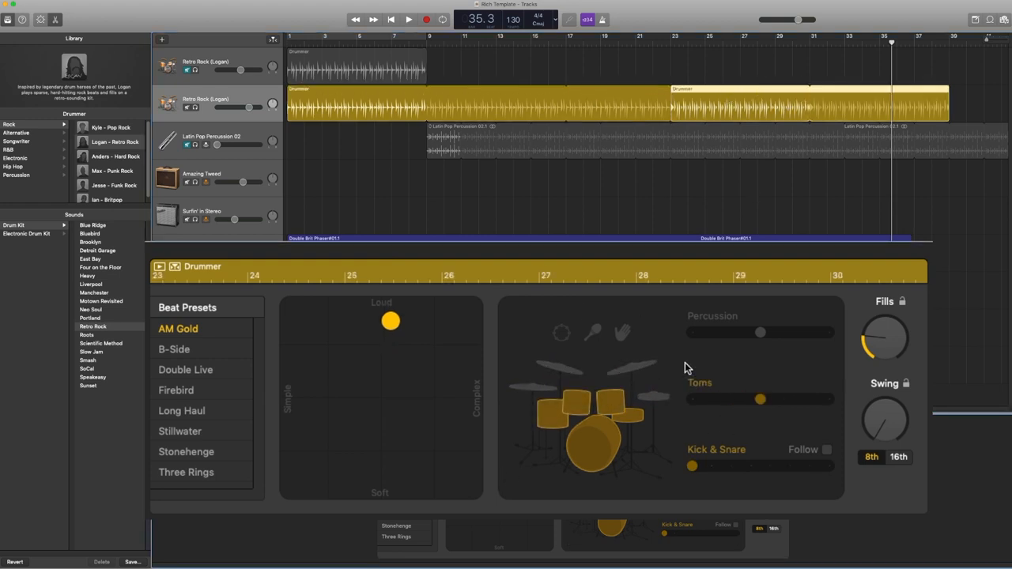
Switch its toms to cymbals and bring up the first Drummer region's settings
click(408, 19)
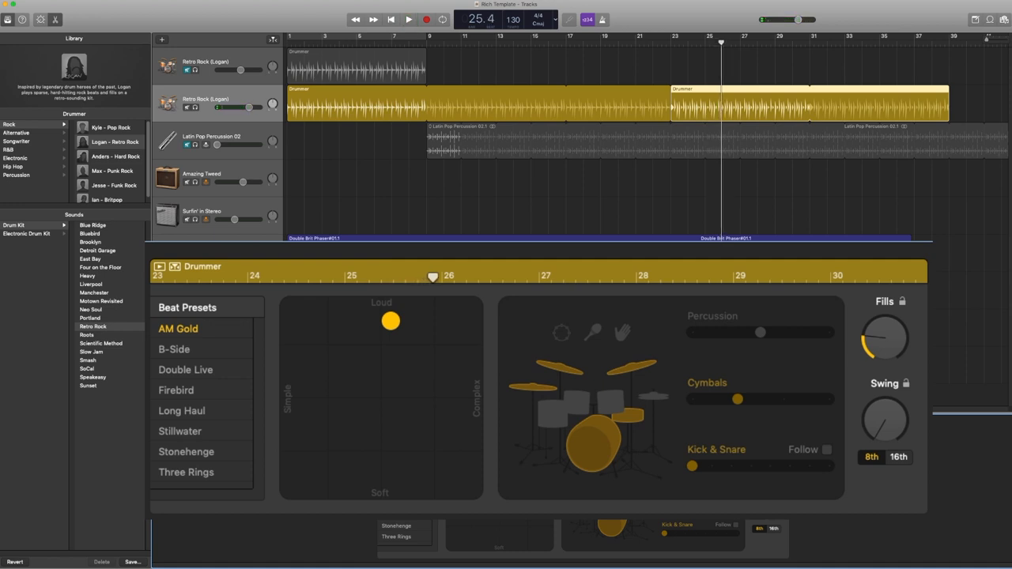
drag(391, 321, 388, 351)
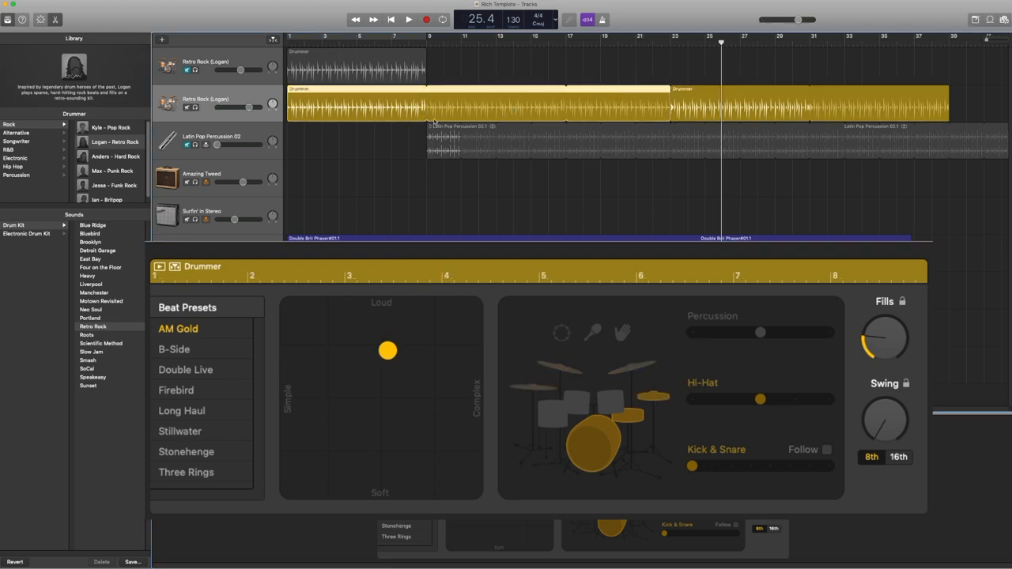